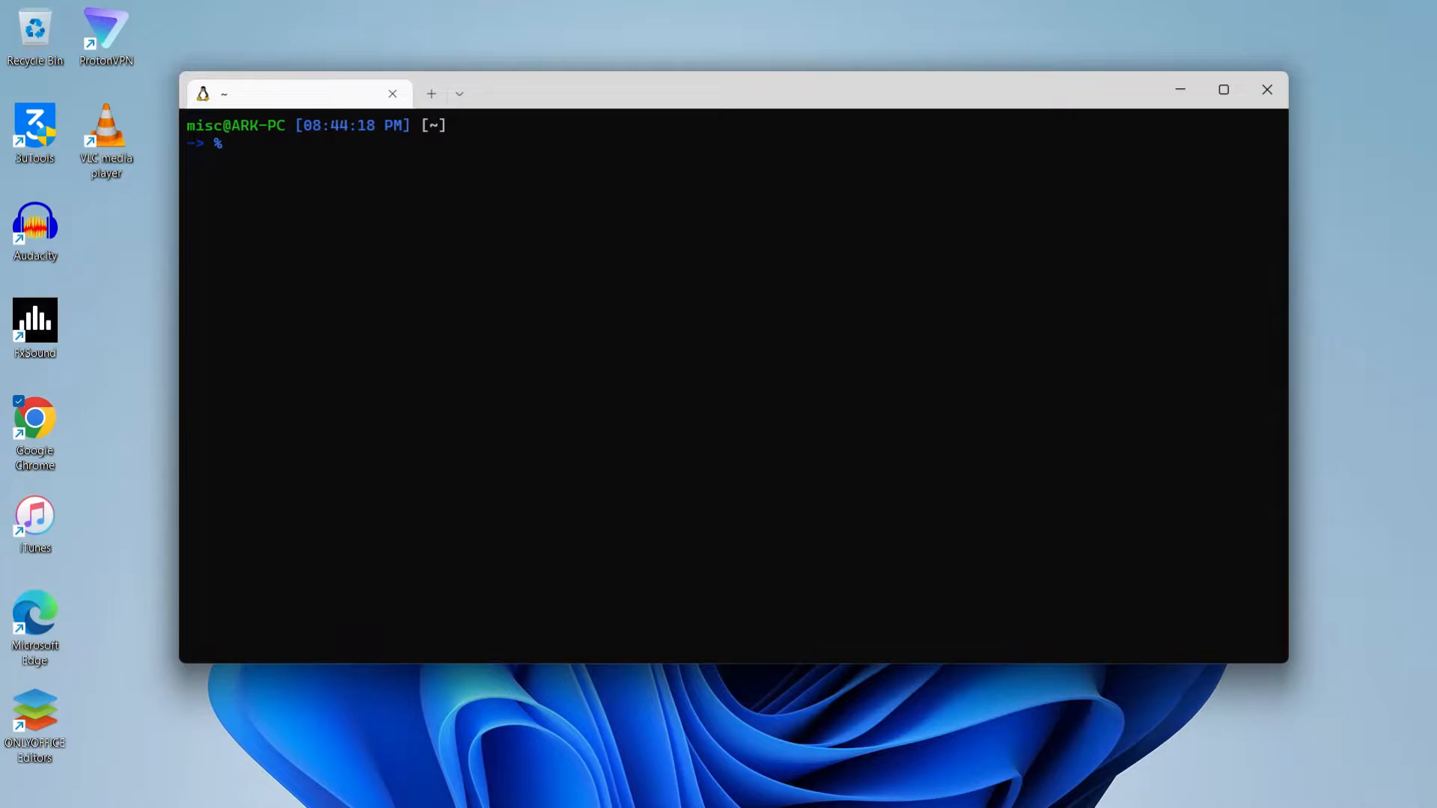
# Refresh the Debian package lists with 'sudo apt update' until all packages report up to date
pyautogui.write('sudo apt upgrade')
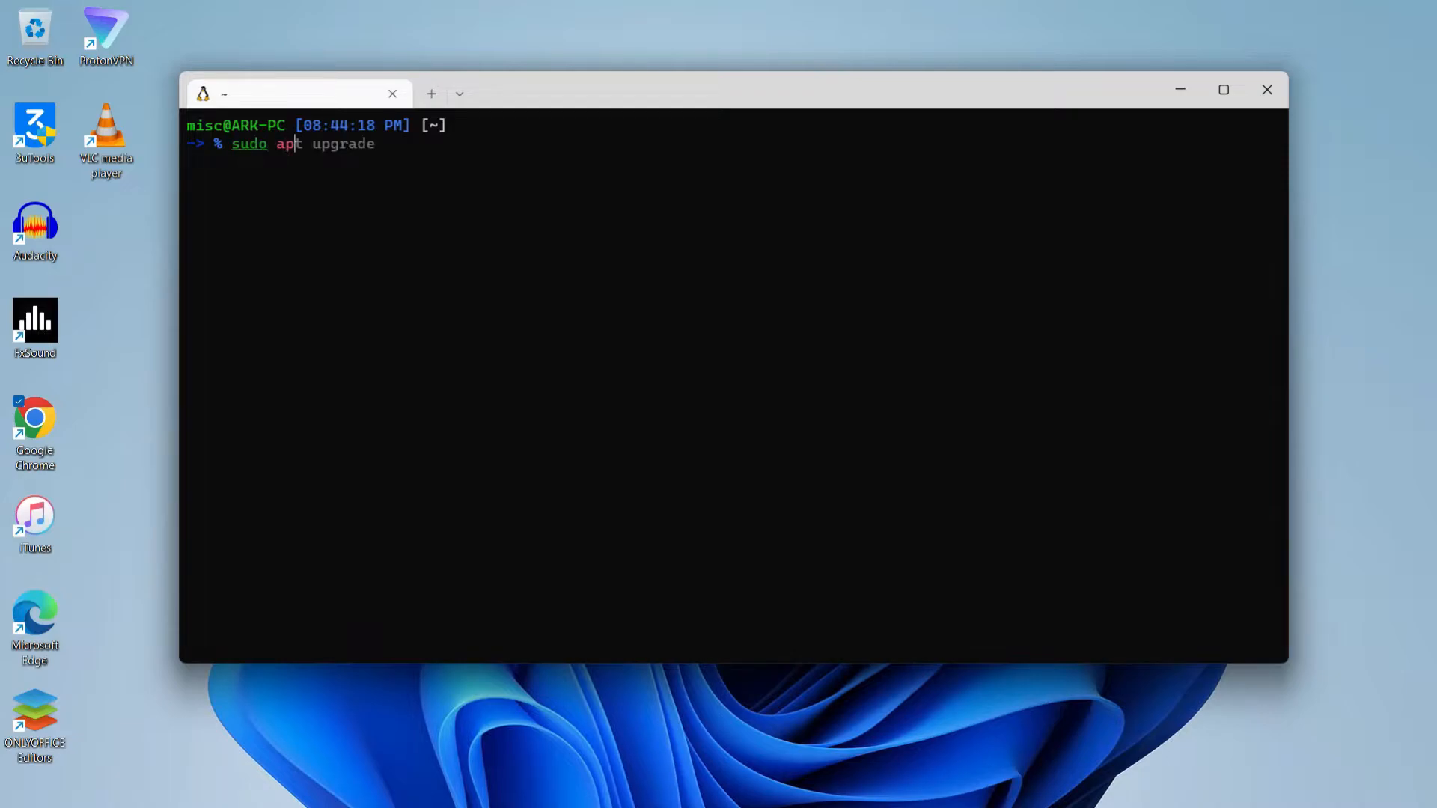
pyautogui.write('updat')
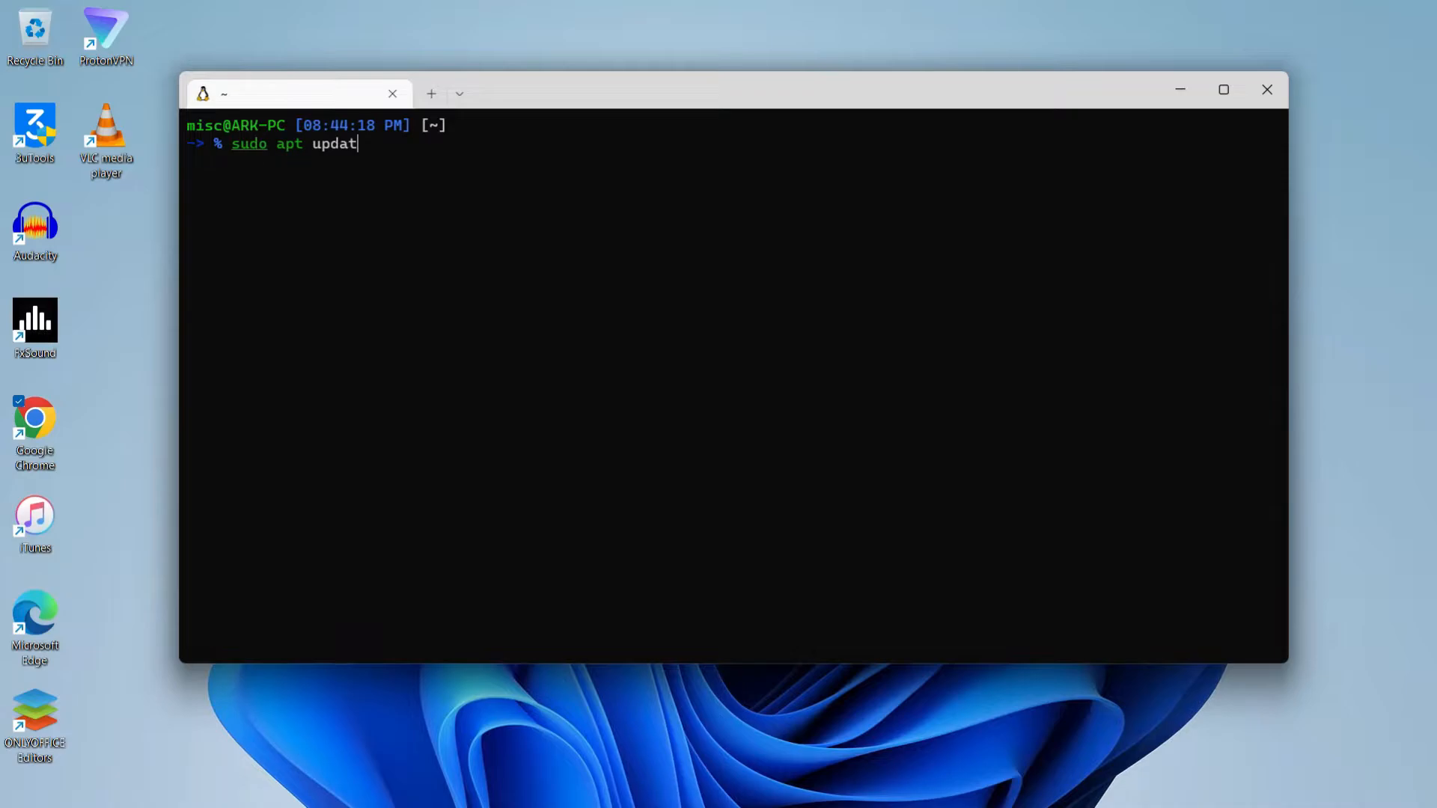
pyautogui.write('e')
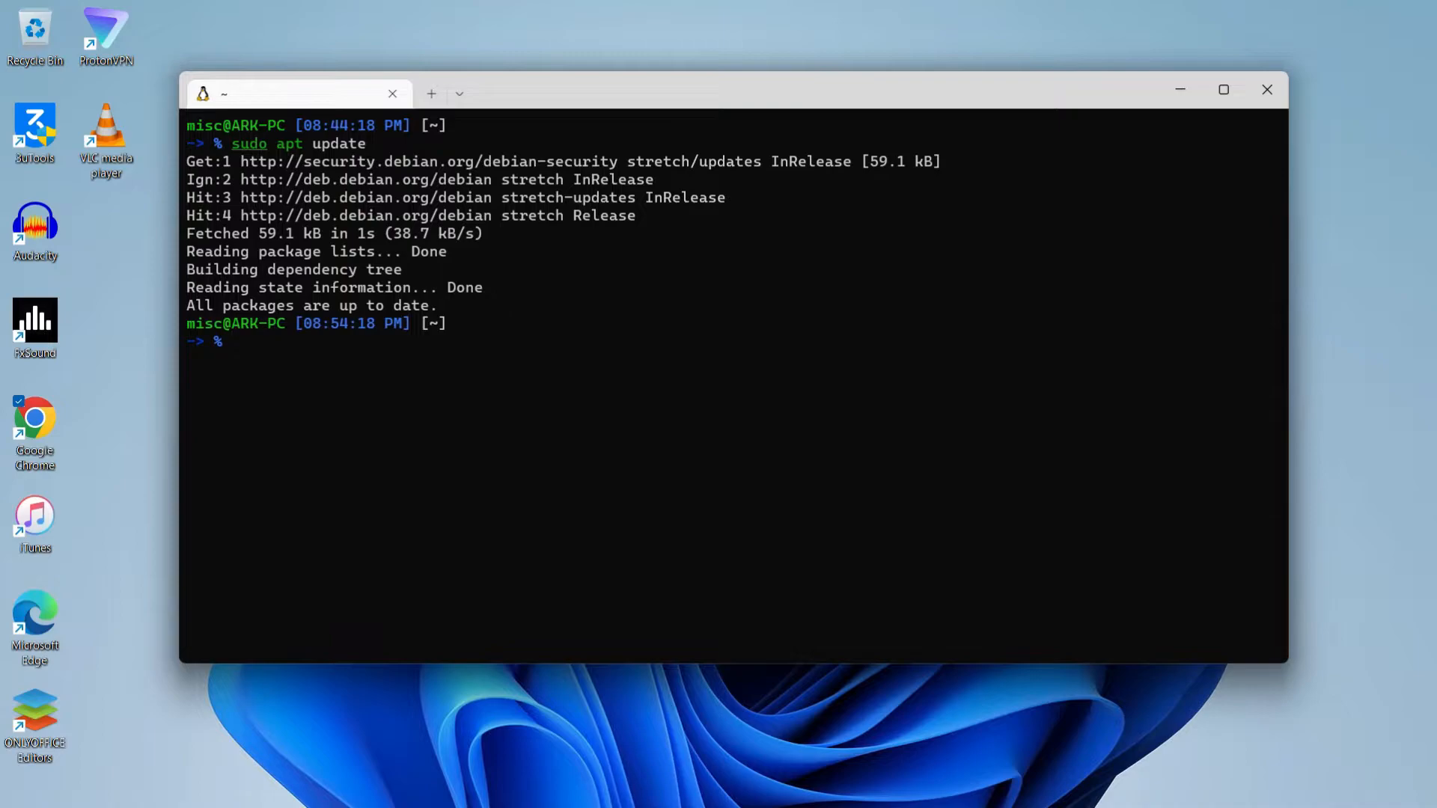
pyautogui.write('sudo apt update')
pyautogui.write('sudo apt install')
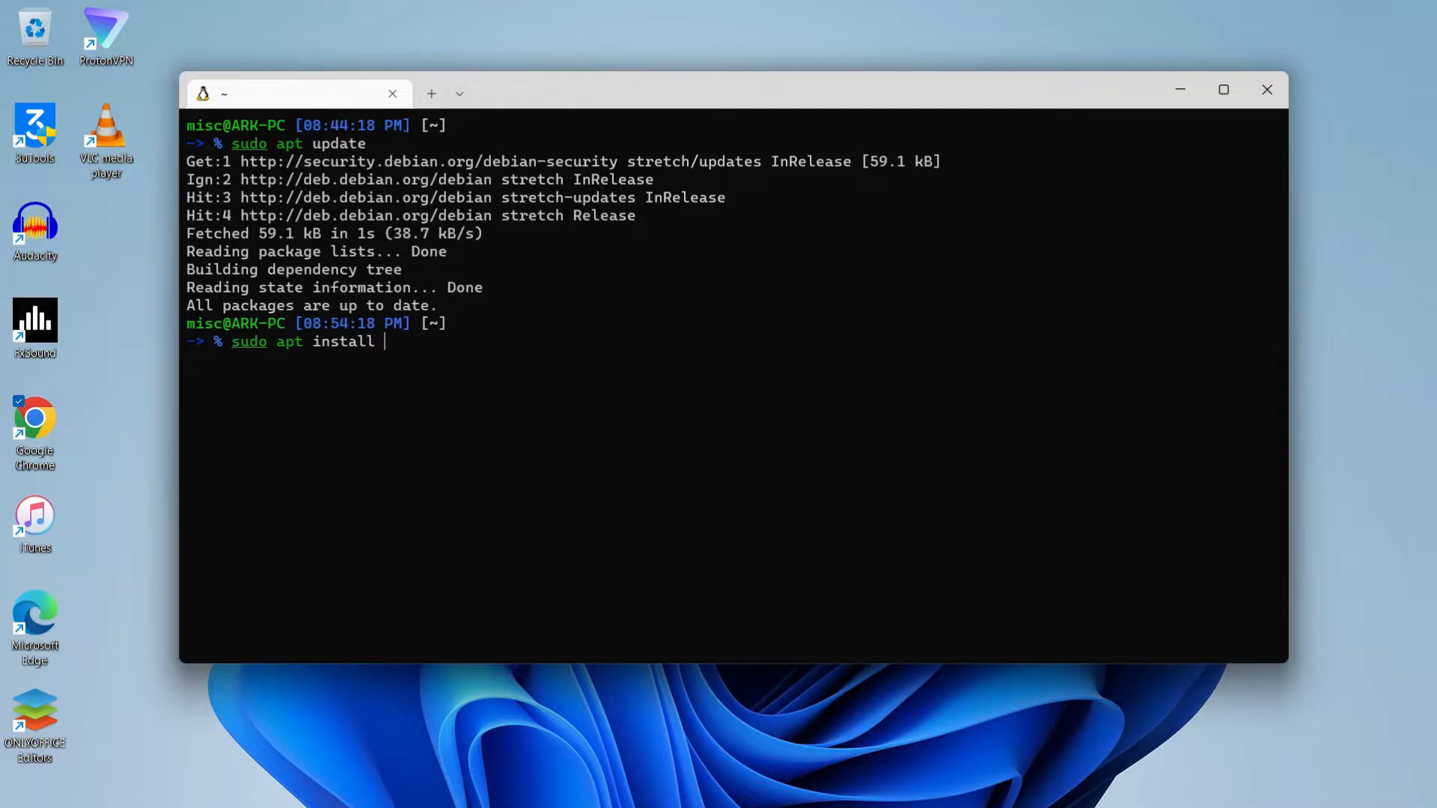
# Install postgresql and postgresql-contrib, then confirm psql reports version 9.6.24
pyautogui.write('postgres')
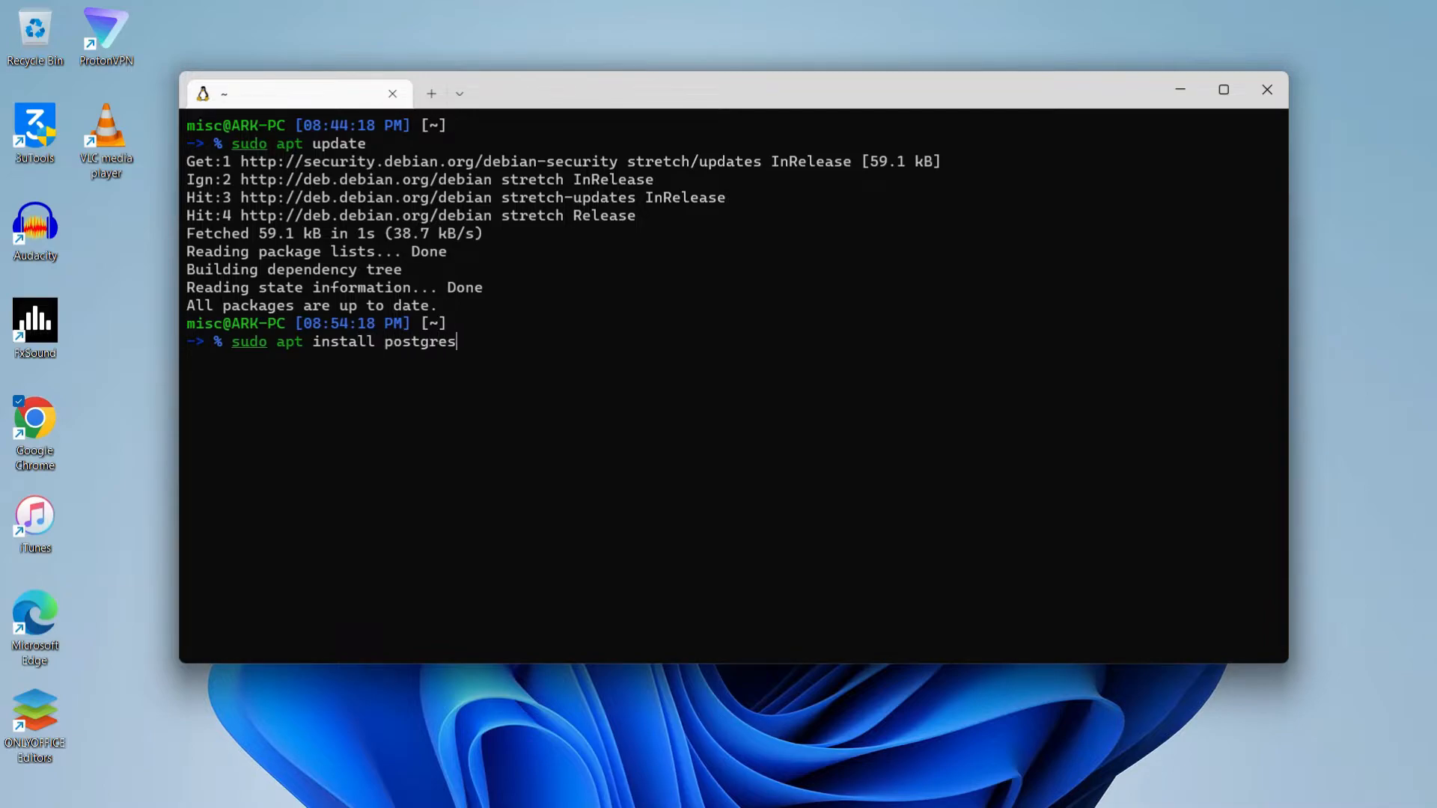
pyautogui.write('ql')
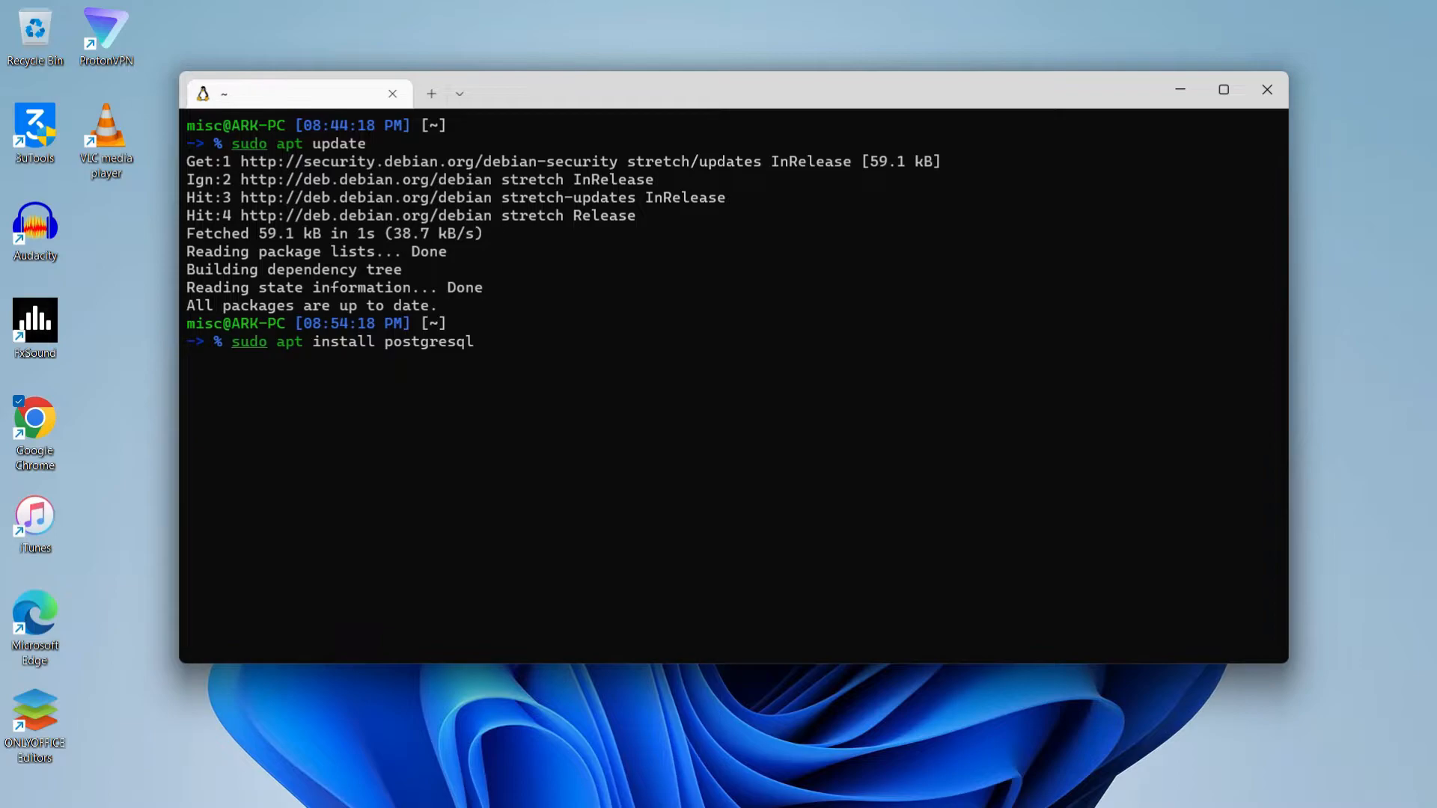
pyautogui.write('postgr')
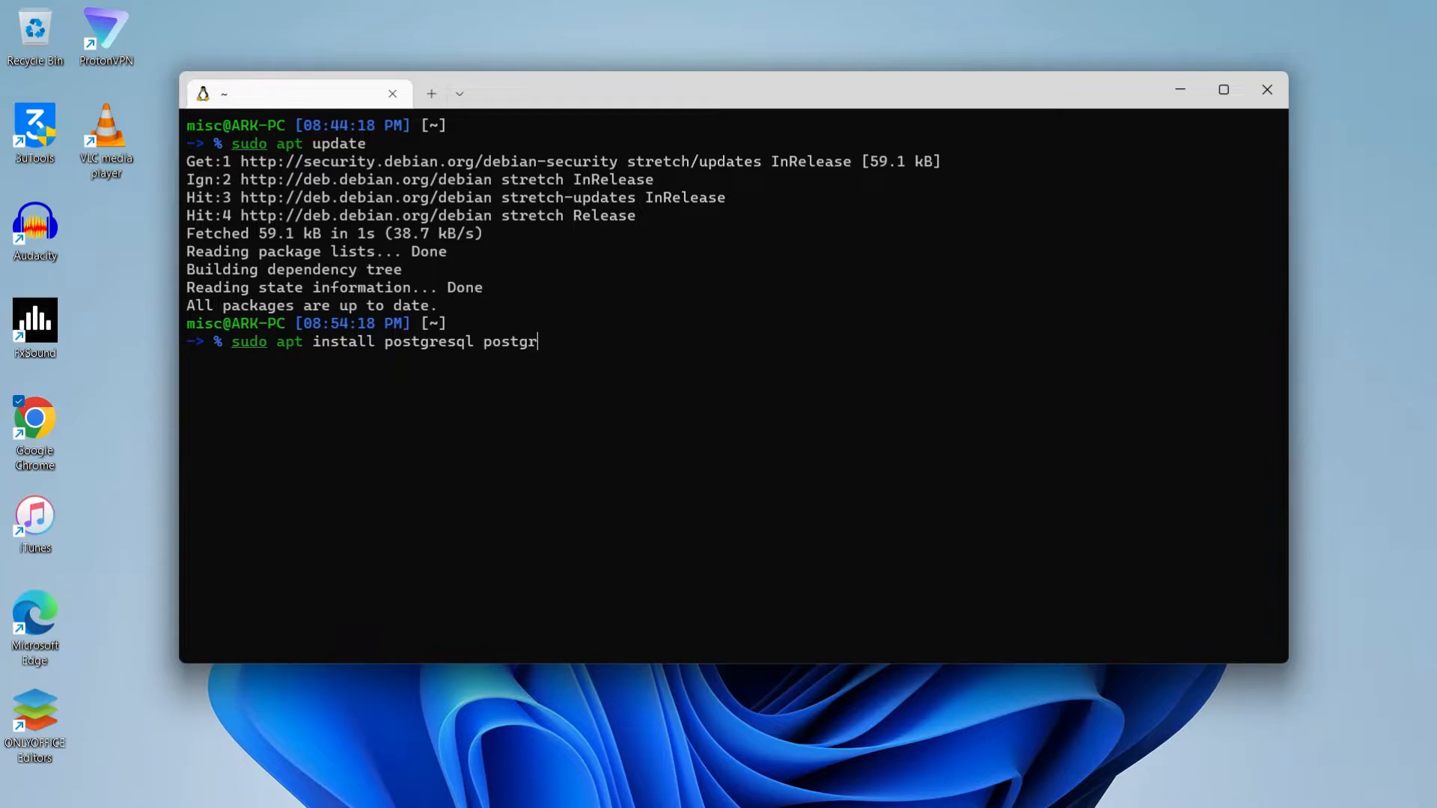
pyautogui.write('esql-')
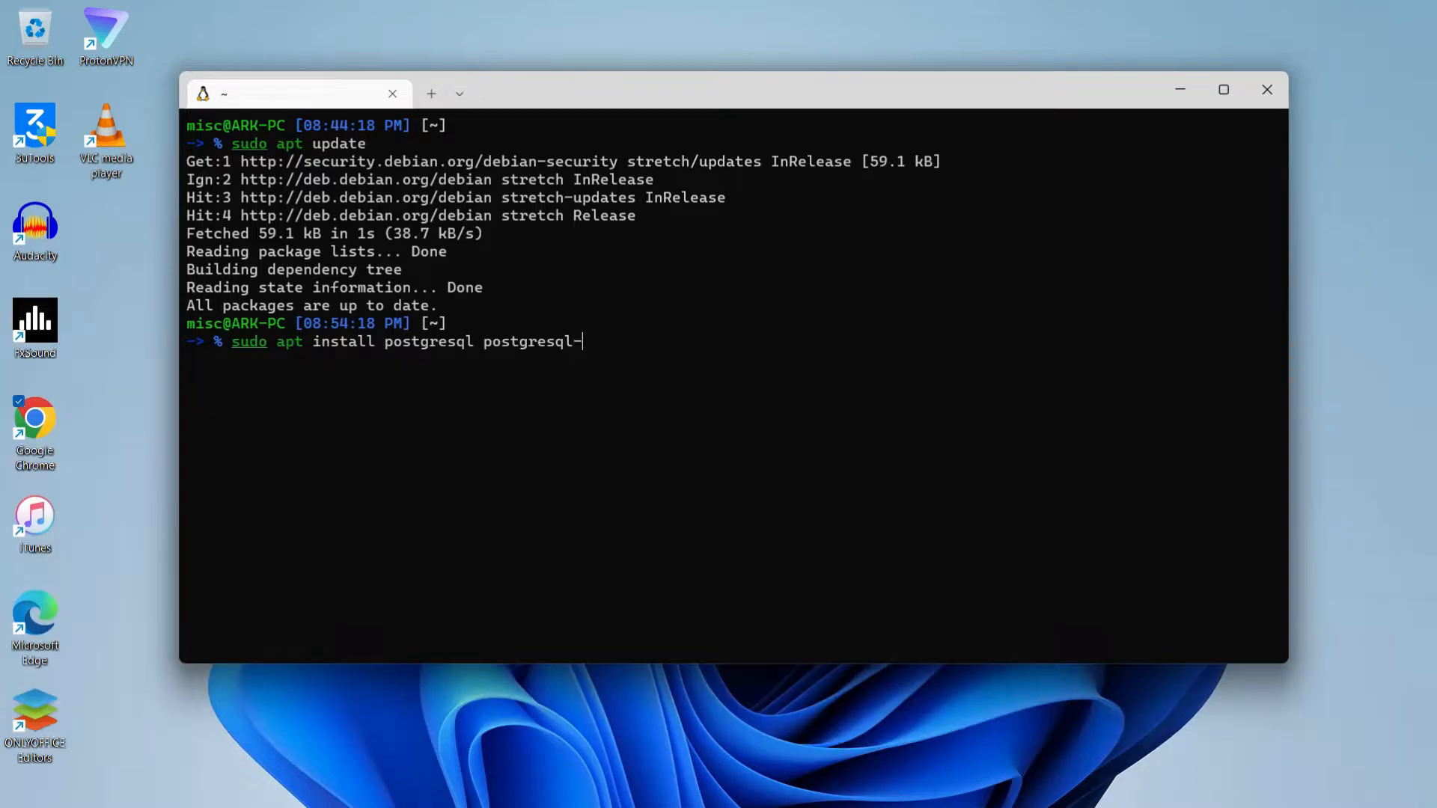
pyautogui.write('contrib')
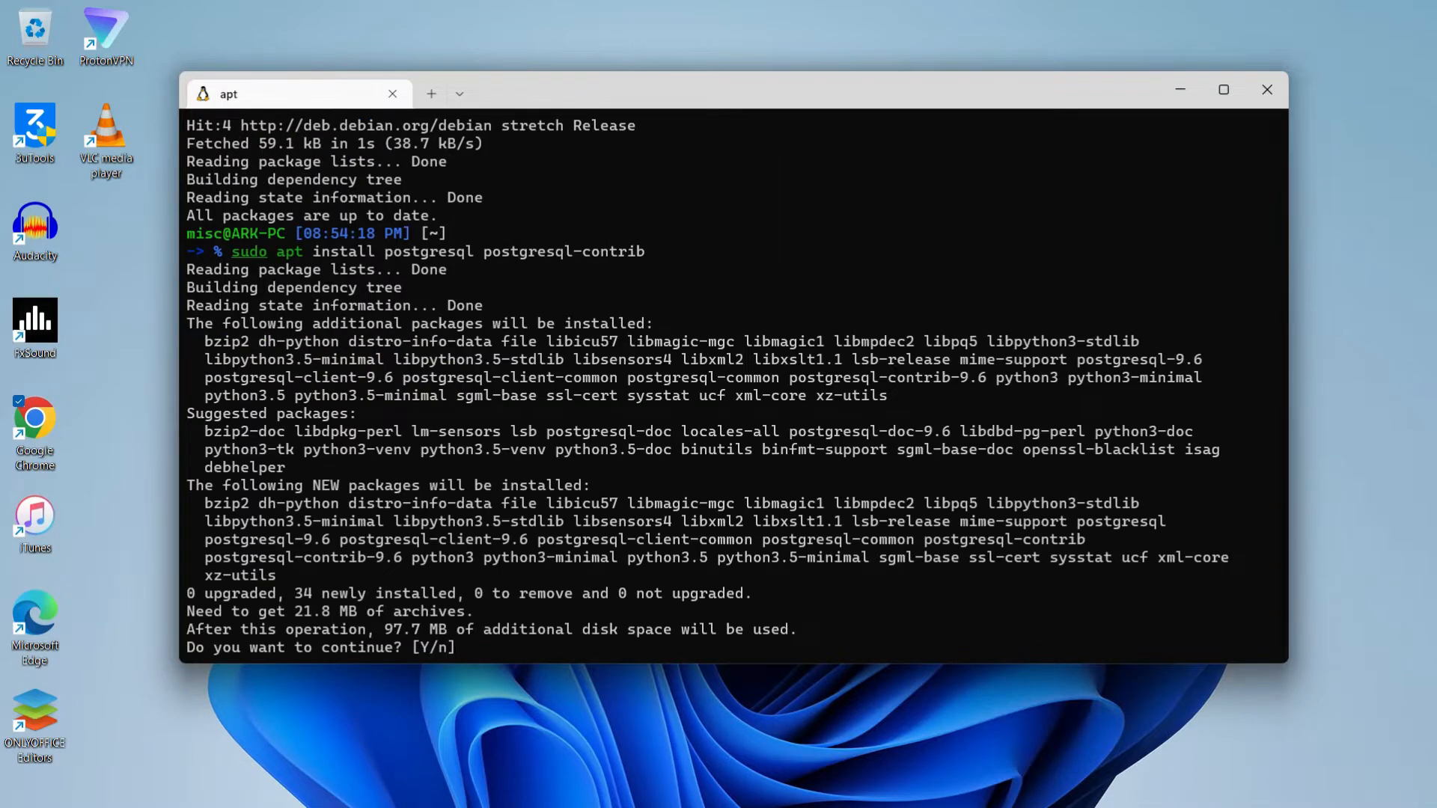
pyautogui.write('y')
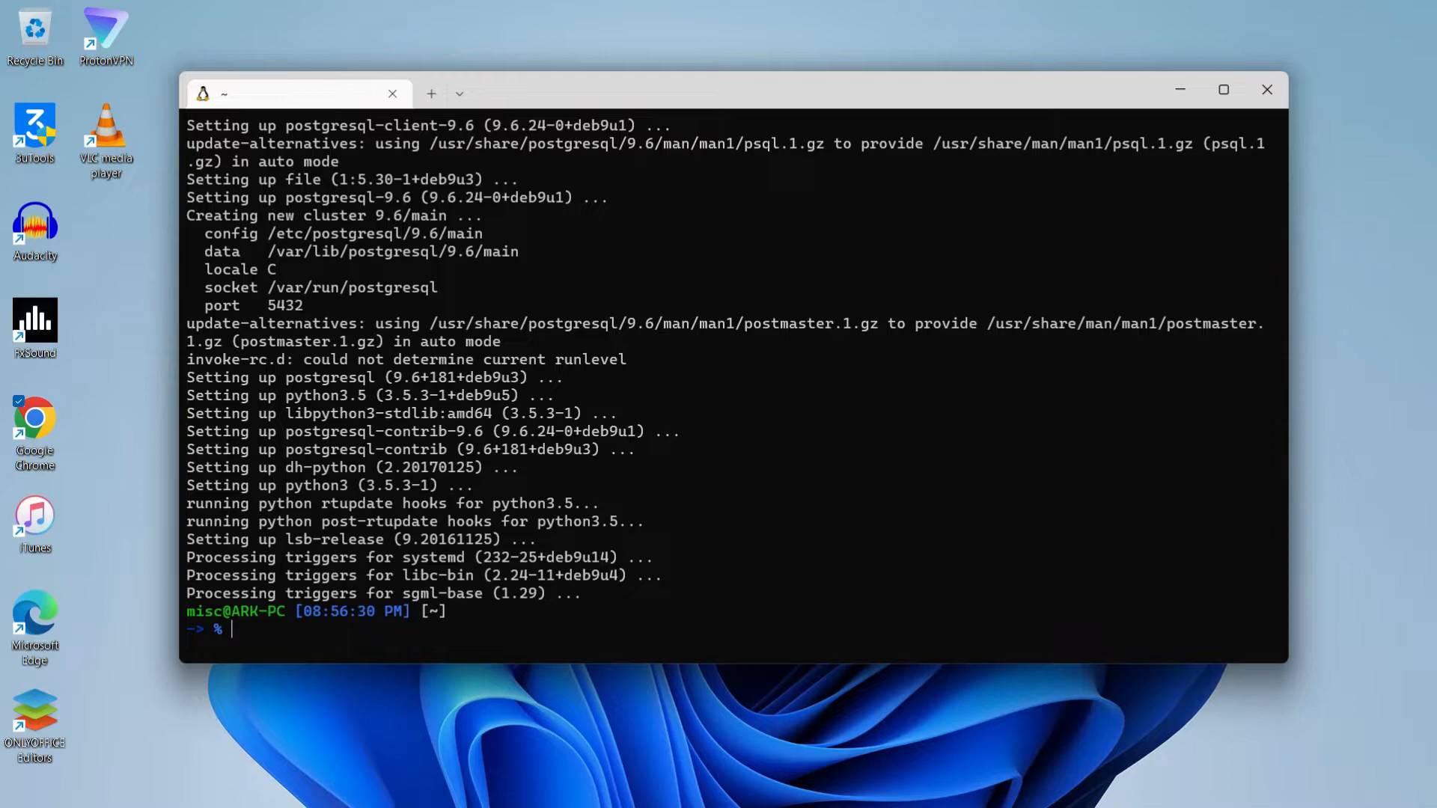
pyautogui.write('psql --version')
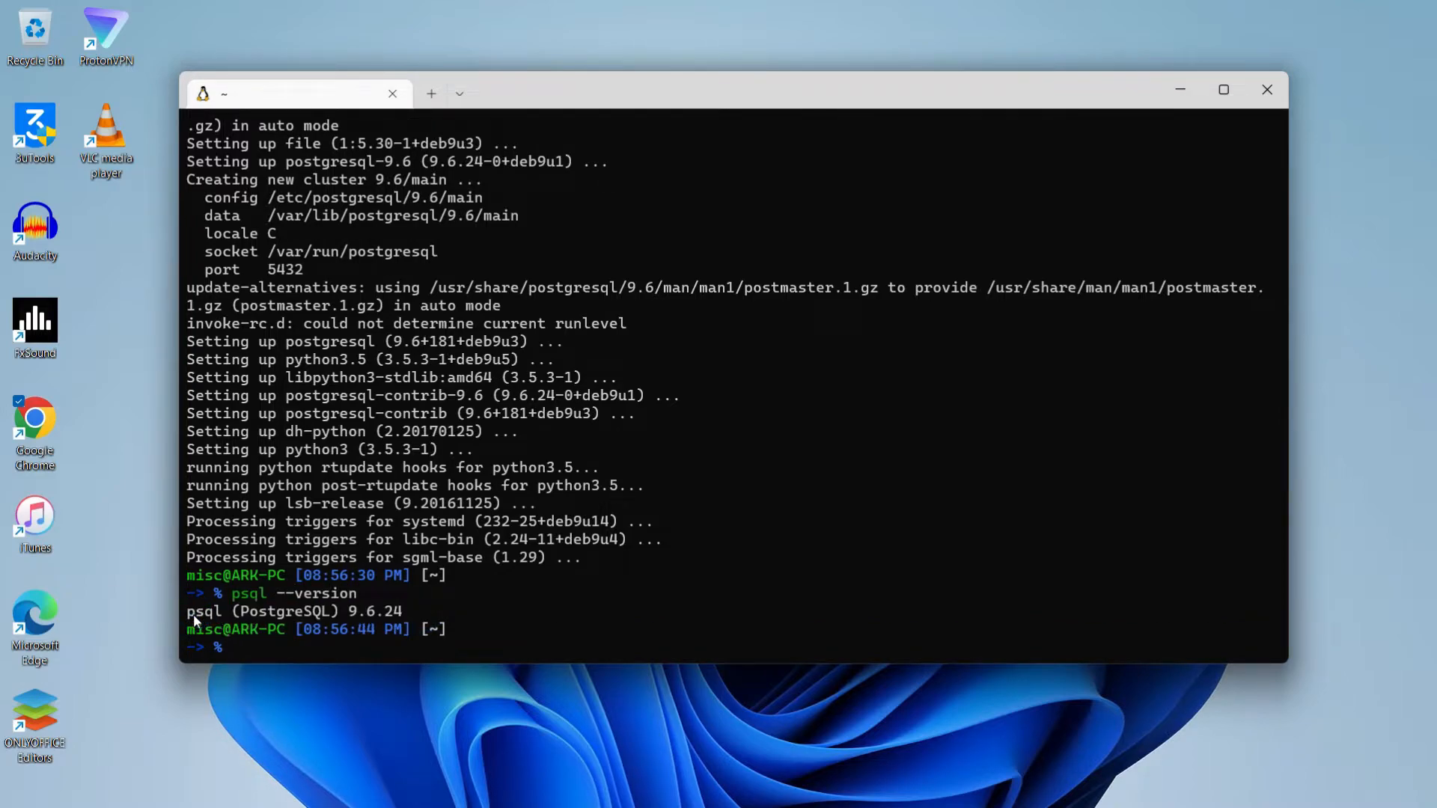
# Clear the terminal and rerun 'psql --version' to confirm 9.6.24
pyautogui.write('clear')
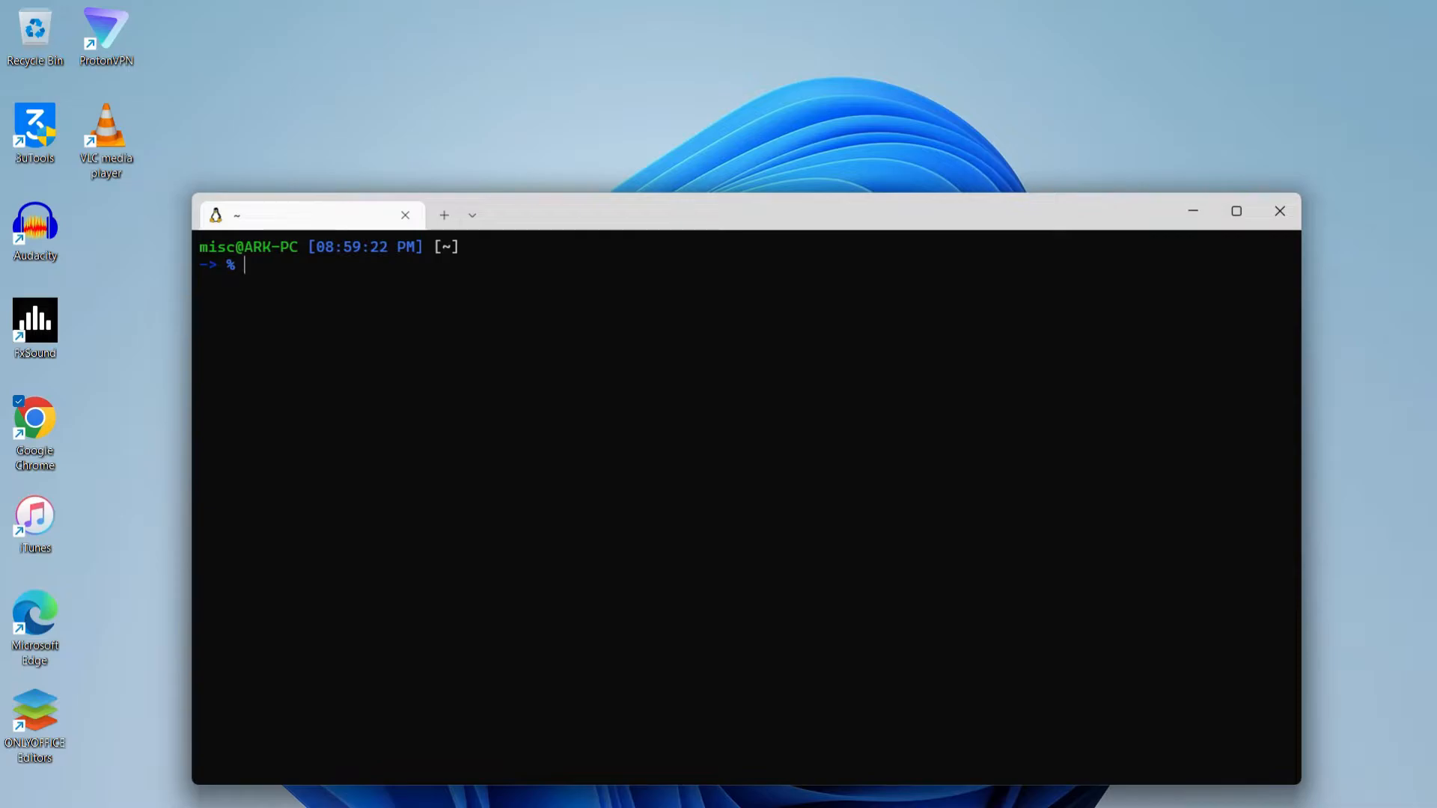
pyautogui.write('psql --version')
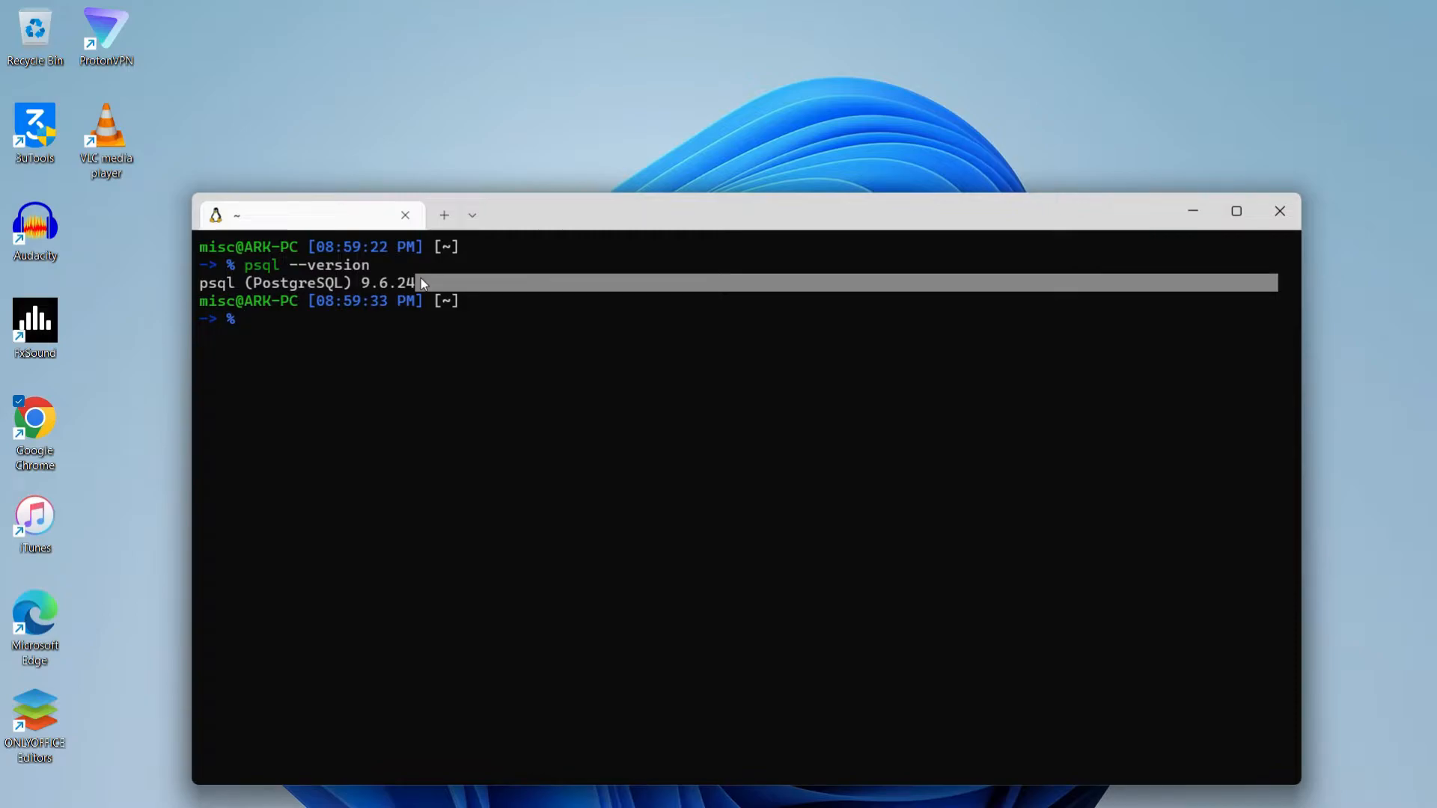
pyautogui.write('sudo apt install postgresql postgresql-contrib')
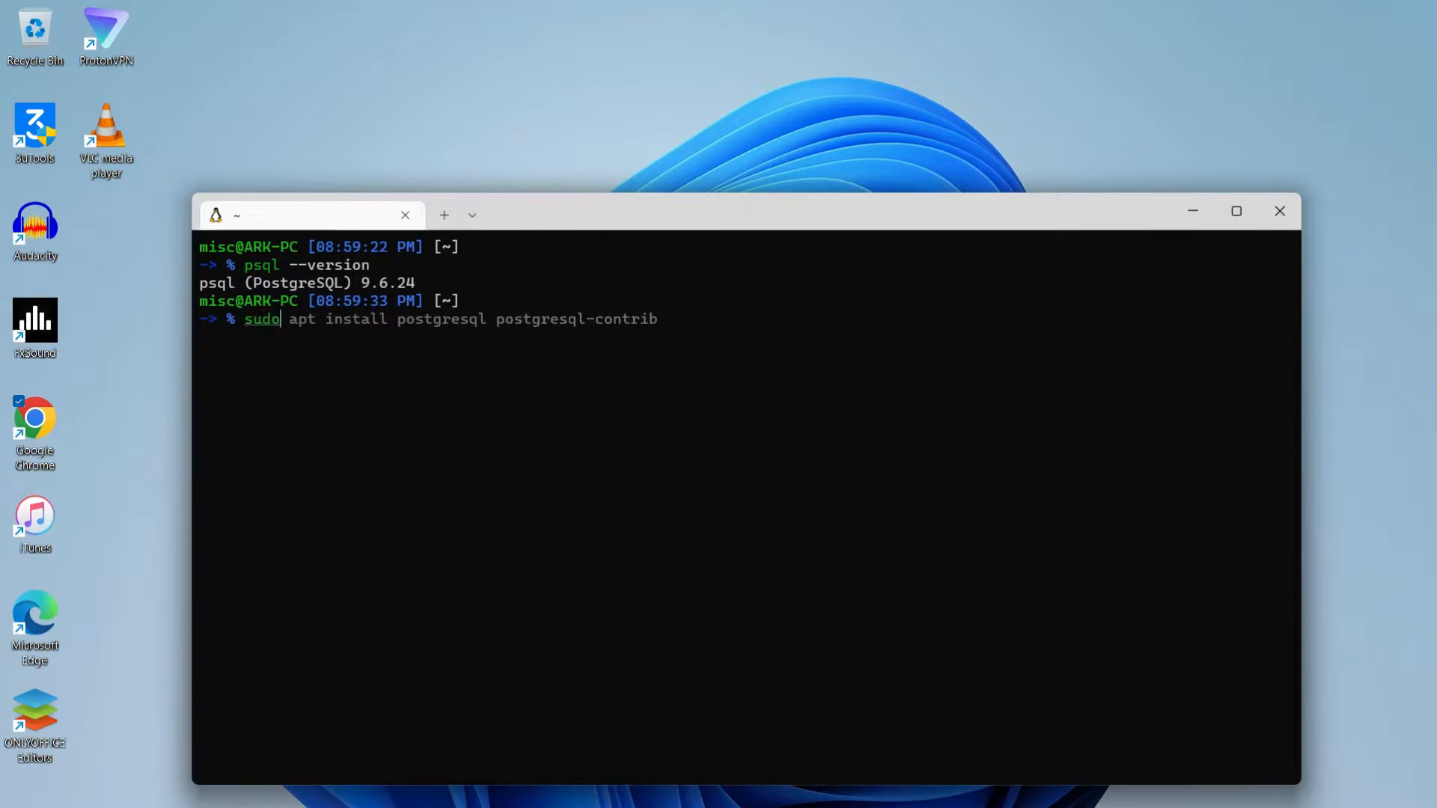
# Start PostgreSQL 9.6 with 'sudo service postgresql start', entering the sudo password
pyautogui.write('ser')
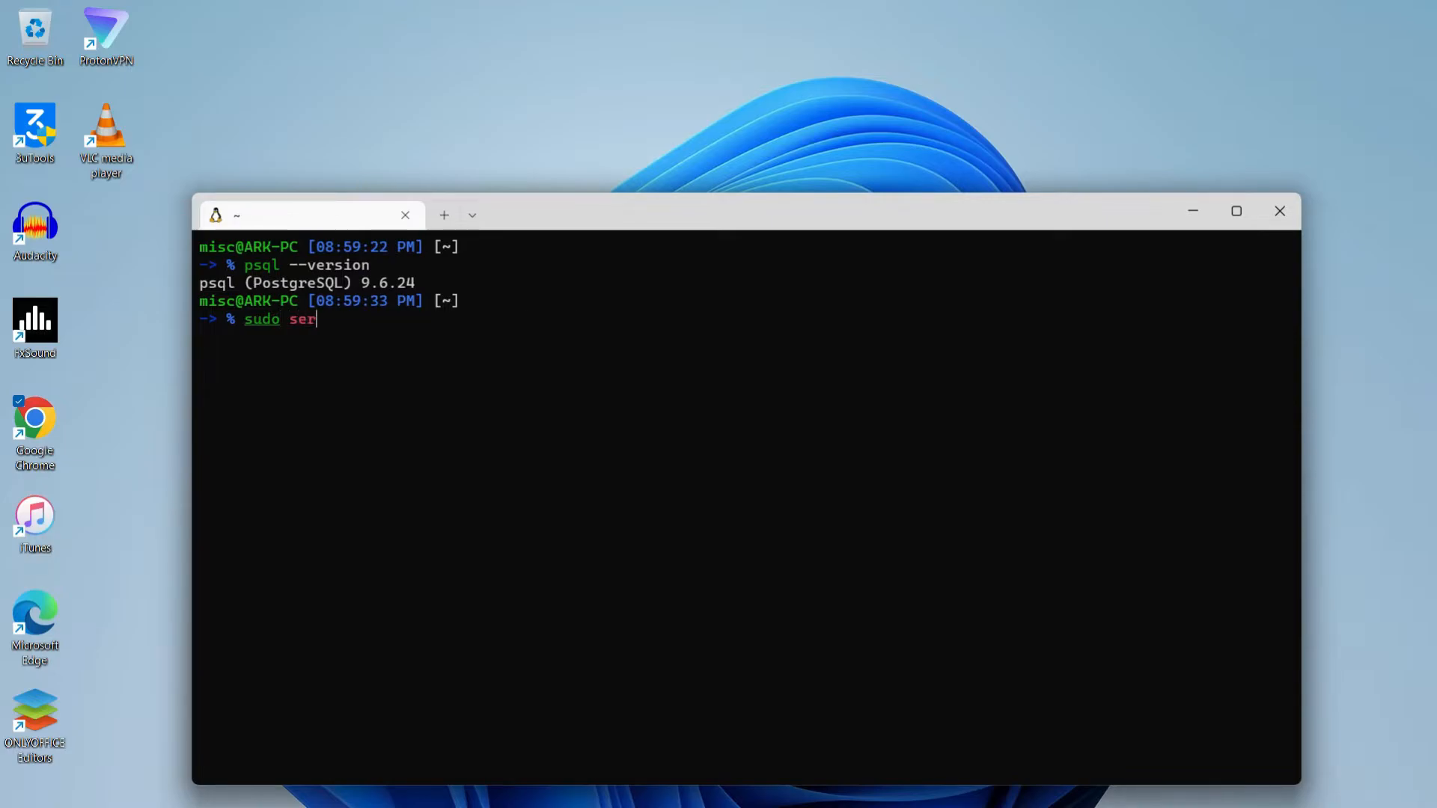
pyautogui.write('vice post')
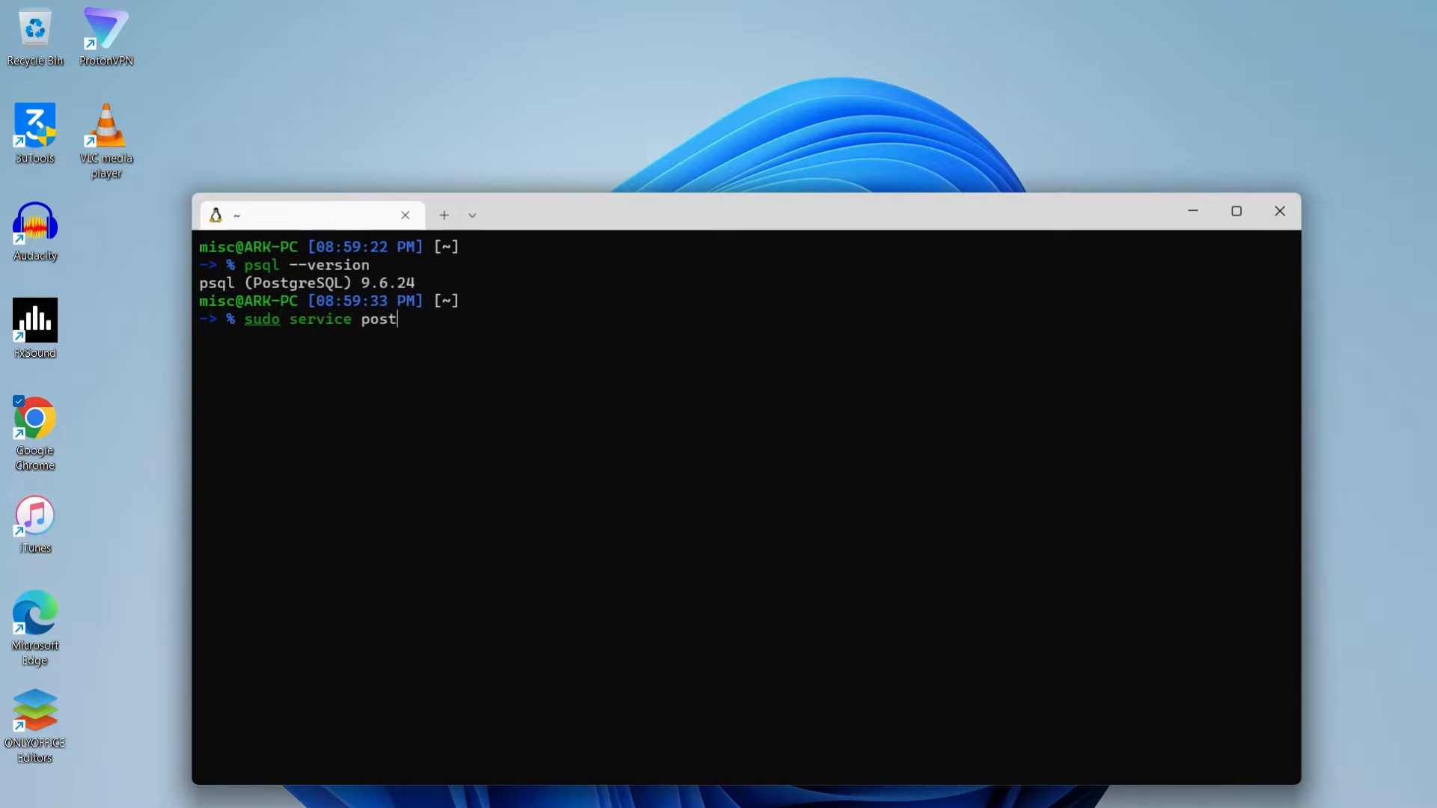
pyautogui.write('gresql')
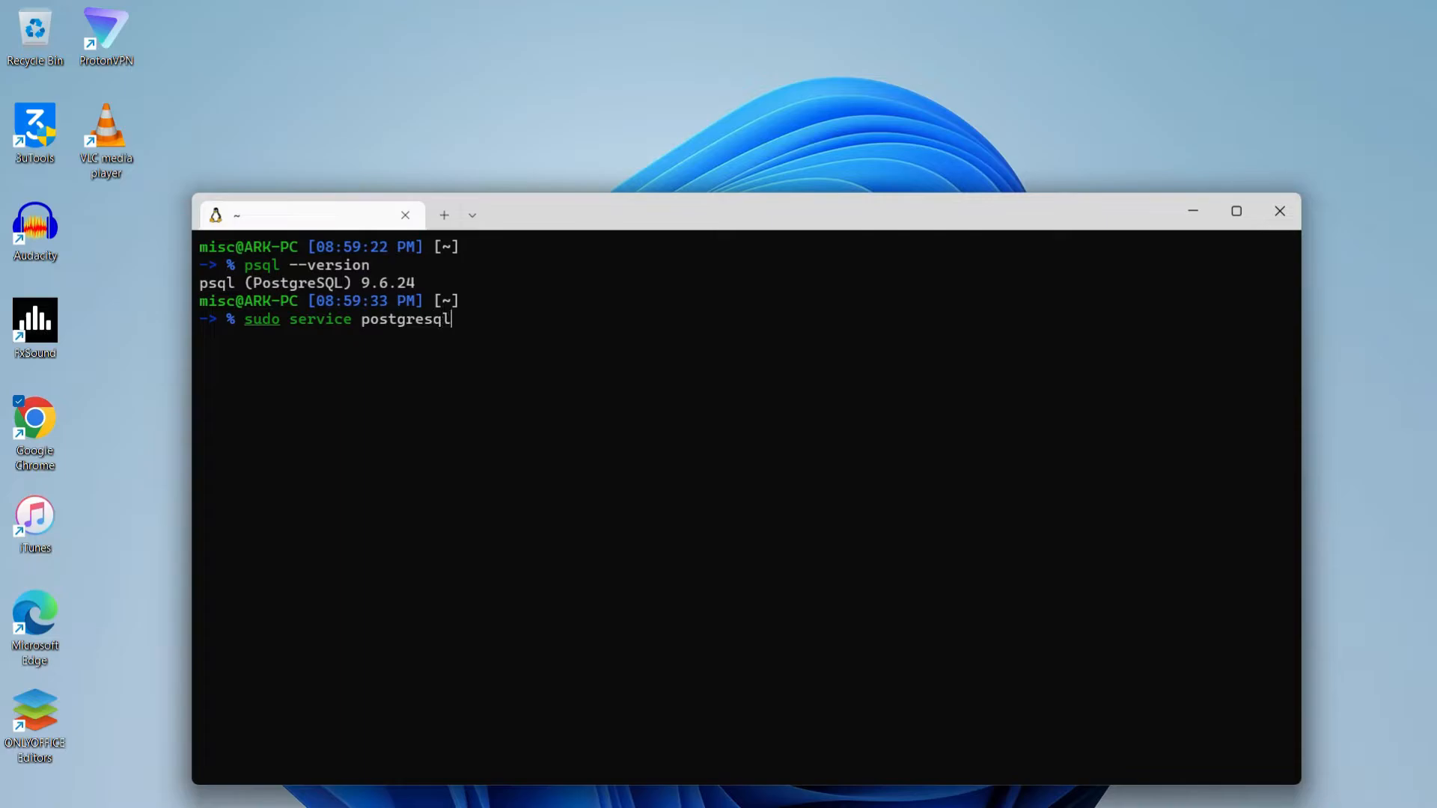
pyautogui.write('start')
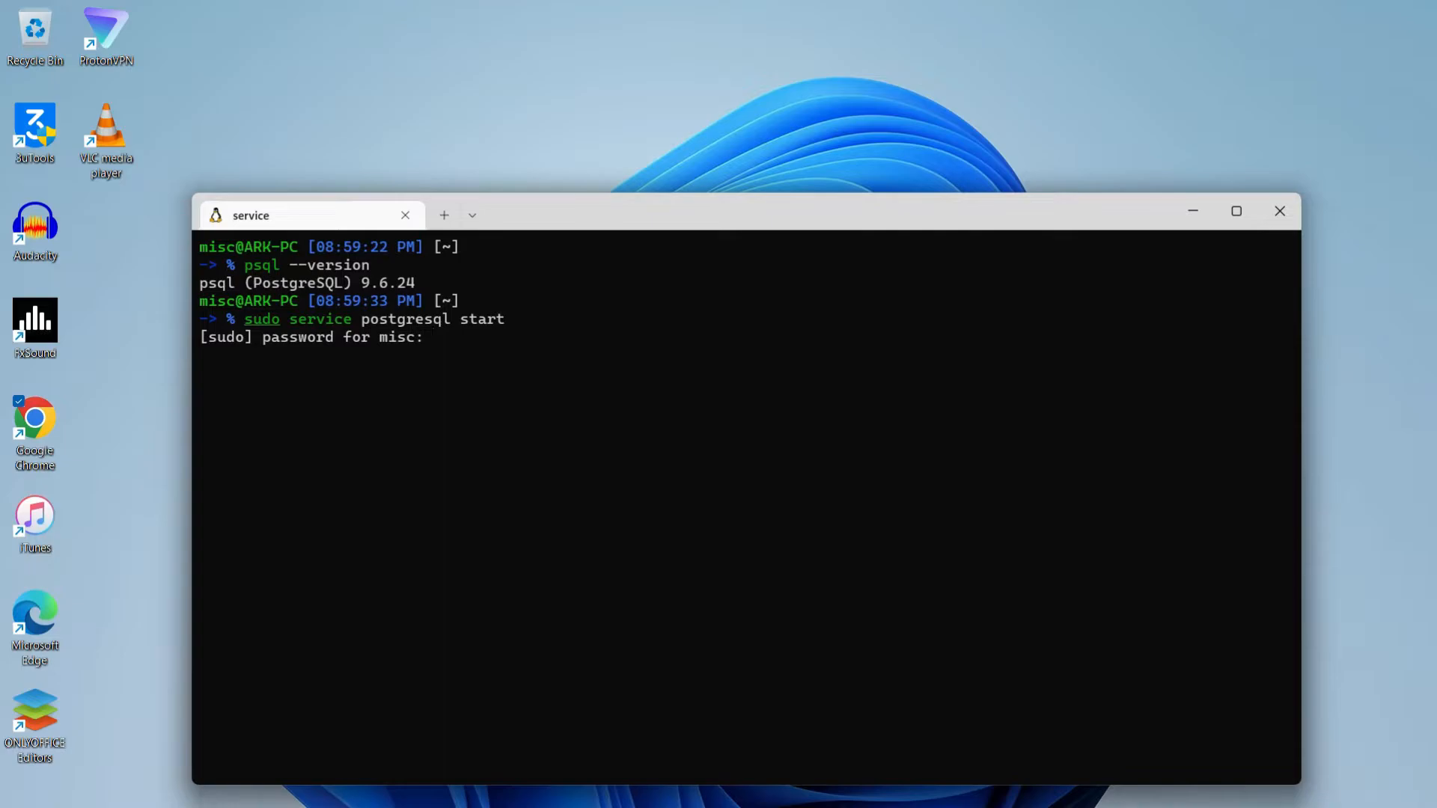
pyautogui.press('Enter')
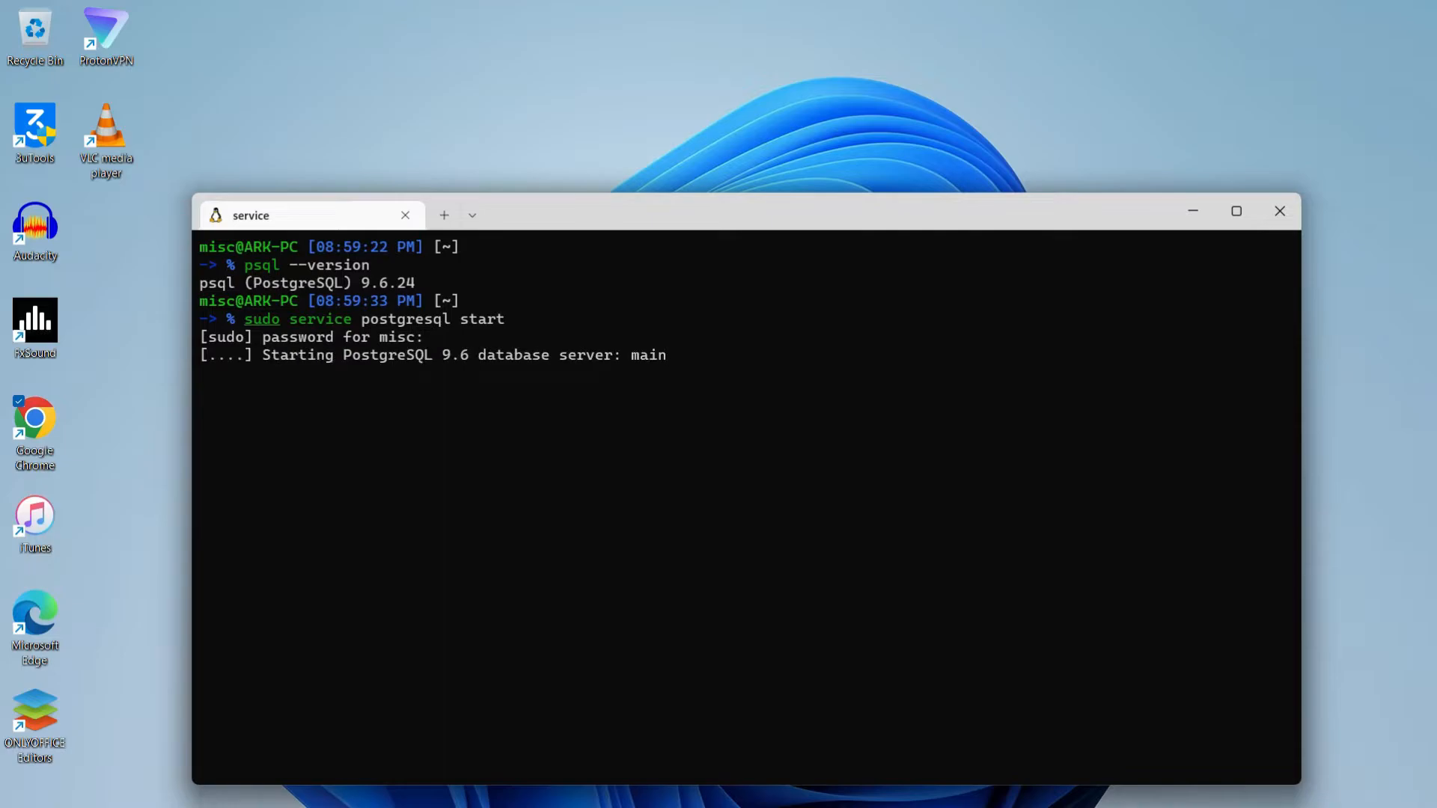
pyautogui.press('Enter')
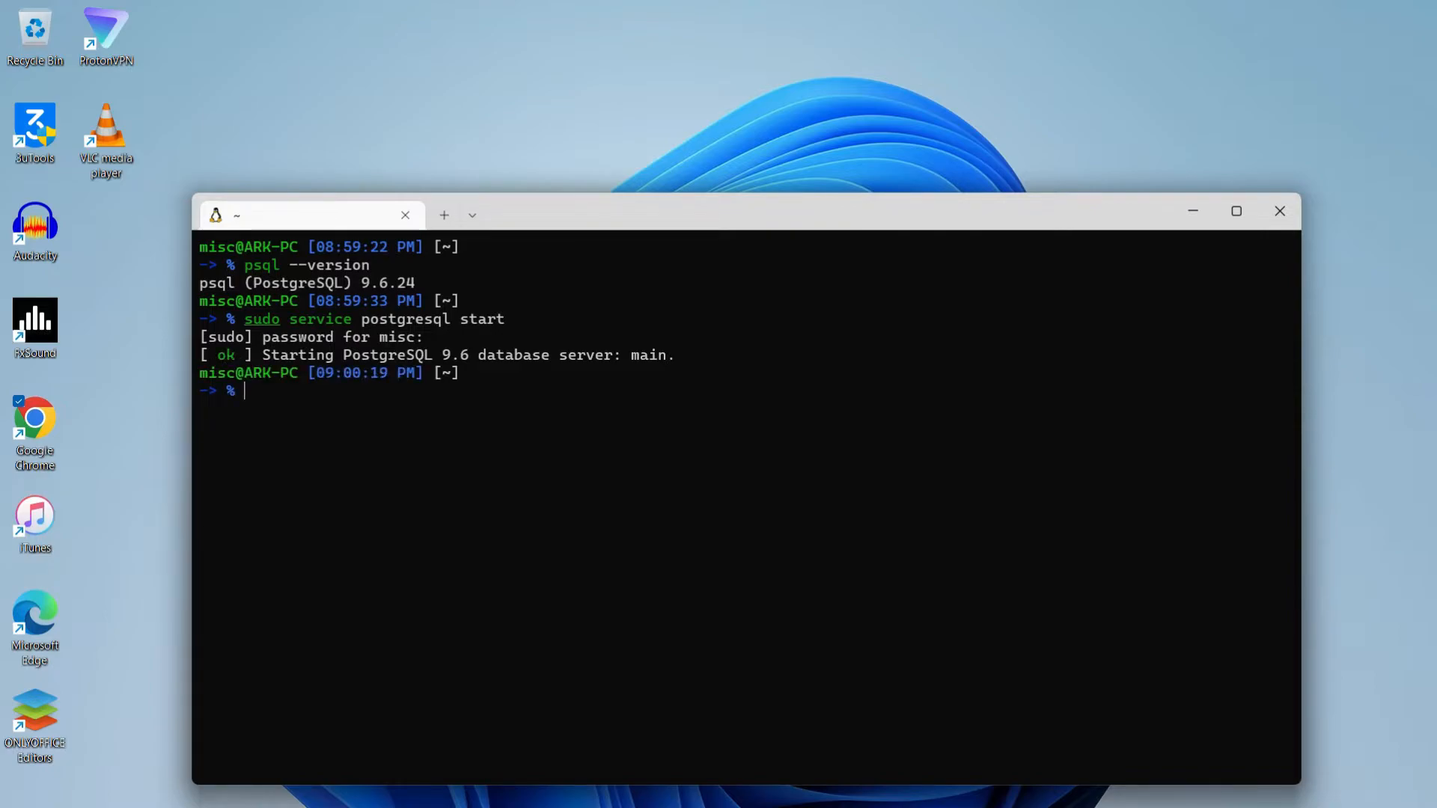
pyautogui.write('psql --version')
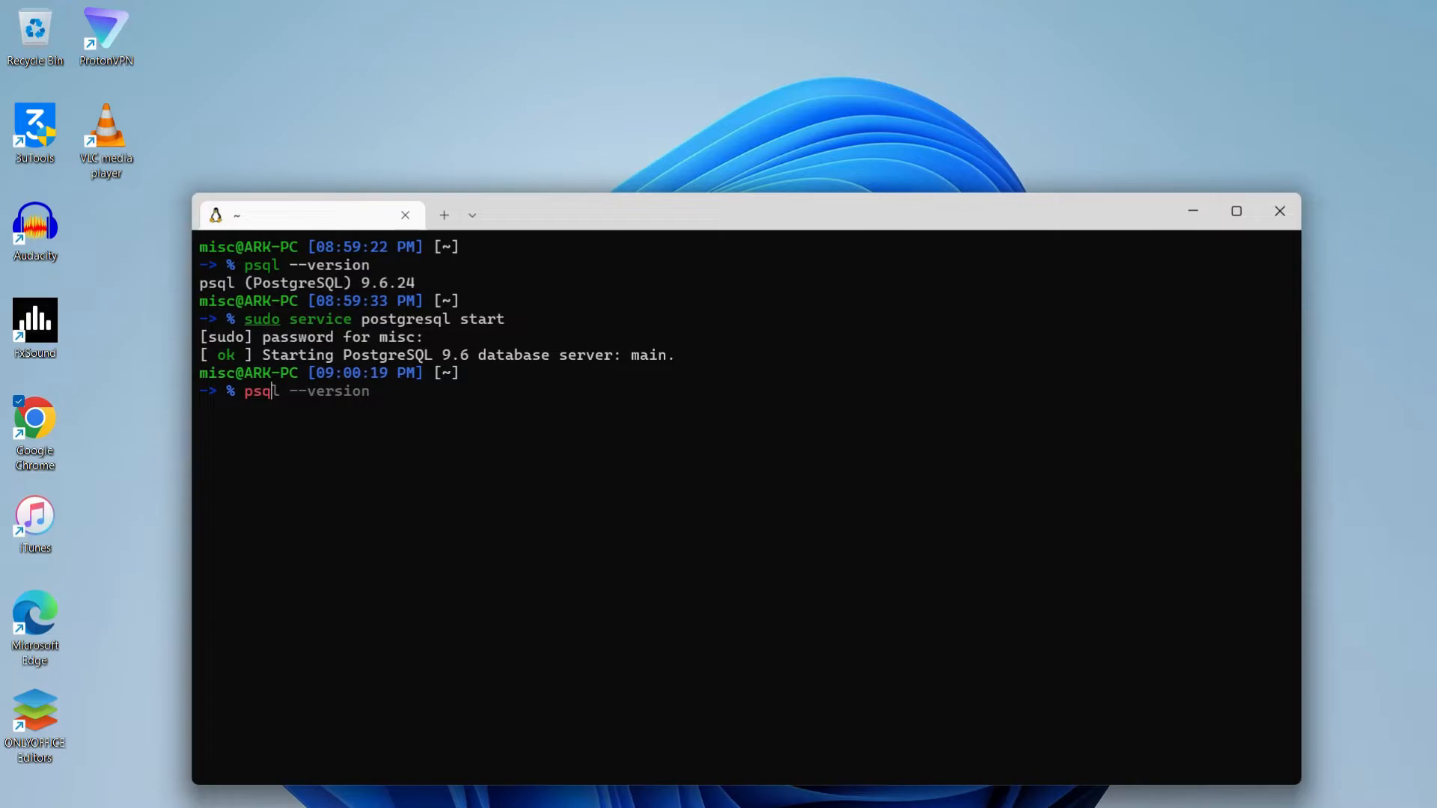
pyautogui.press('Ctrl+u')
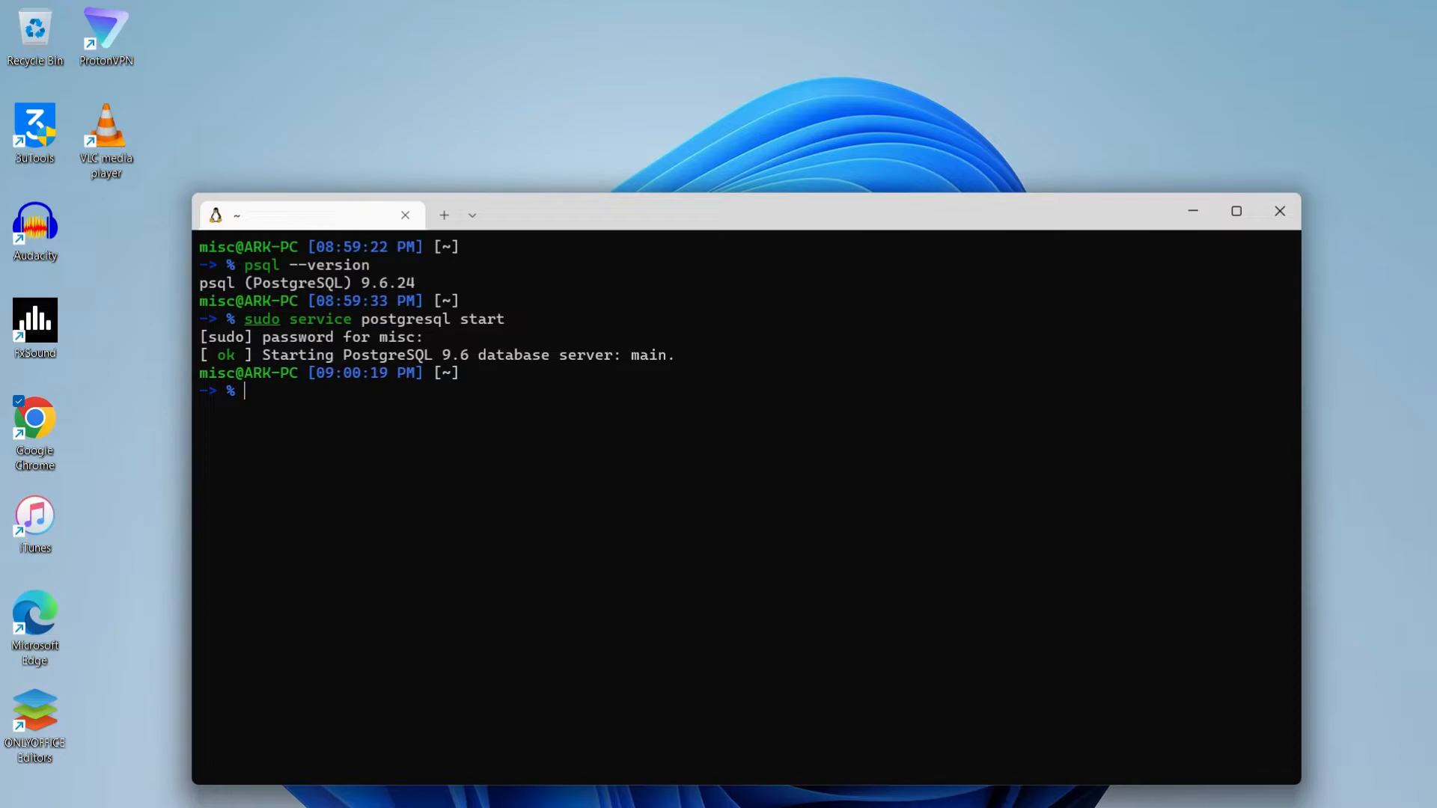
# Set and confirm a new password for the postgres user via 'sudo passwd postgres'
pyautogui.write('sudo pa')
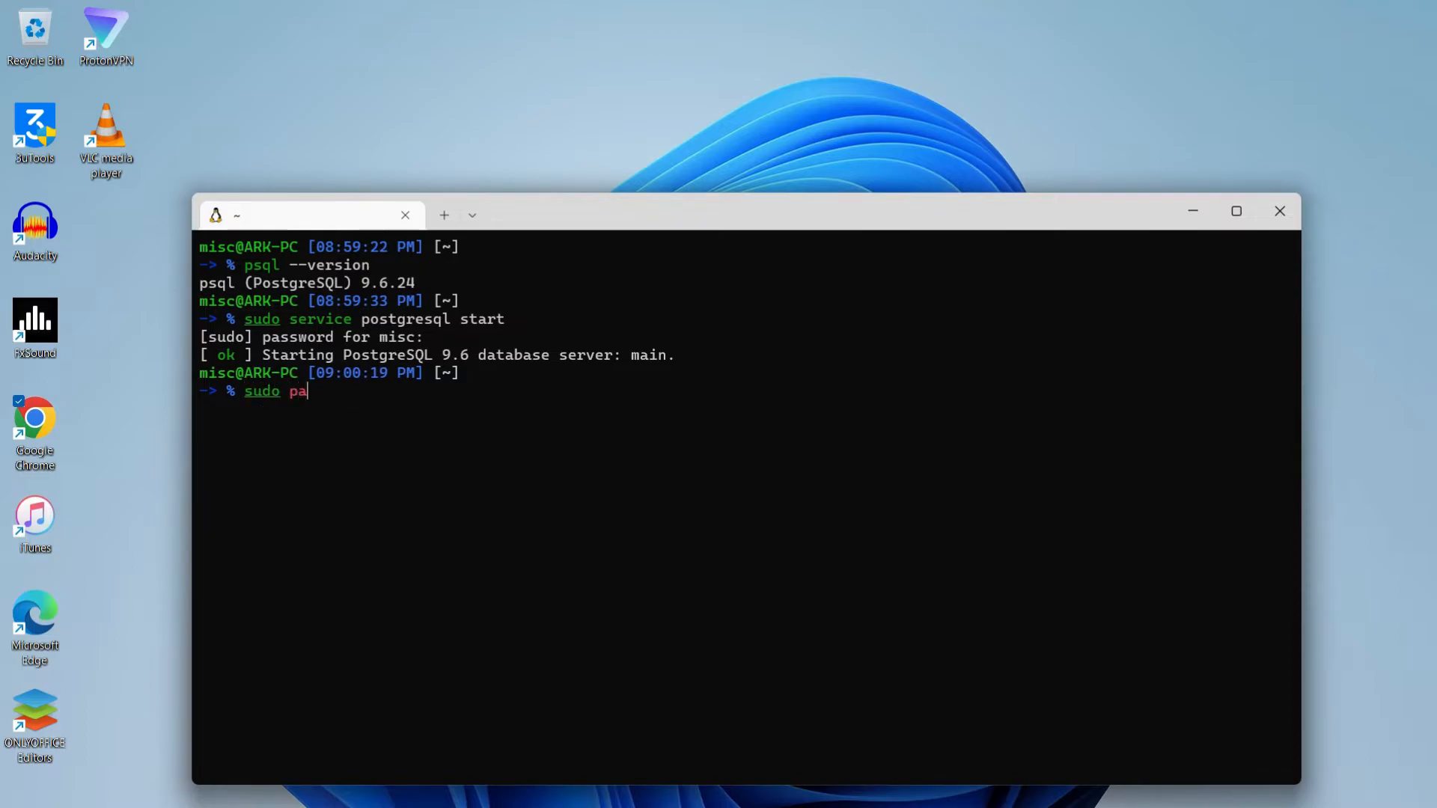
pyautogui.write('sswd pos')
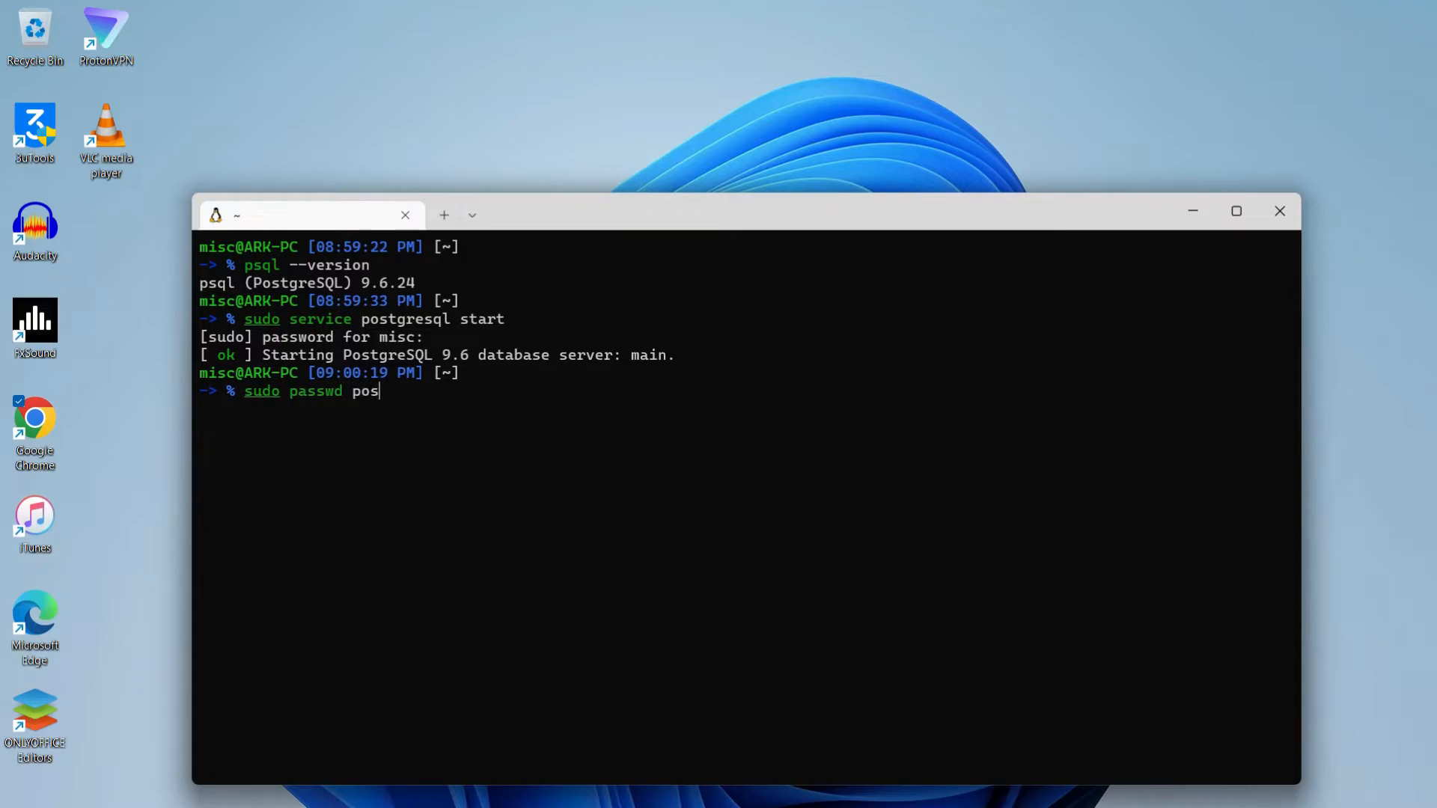
pyautogui.write('tgres')
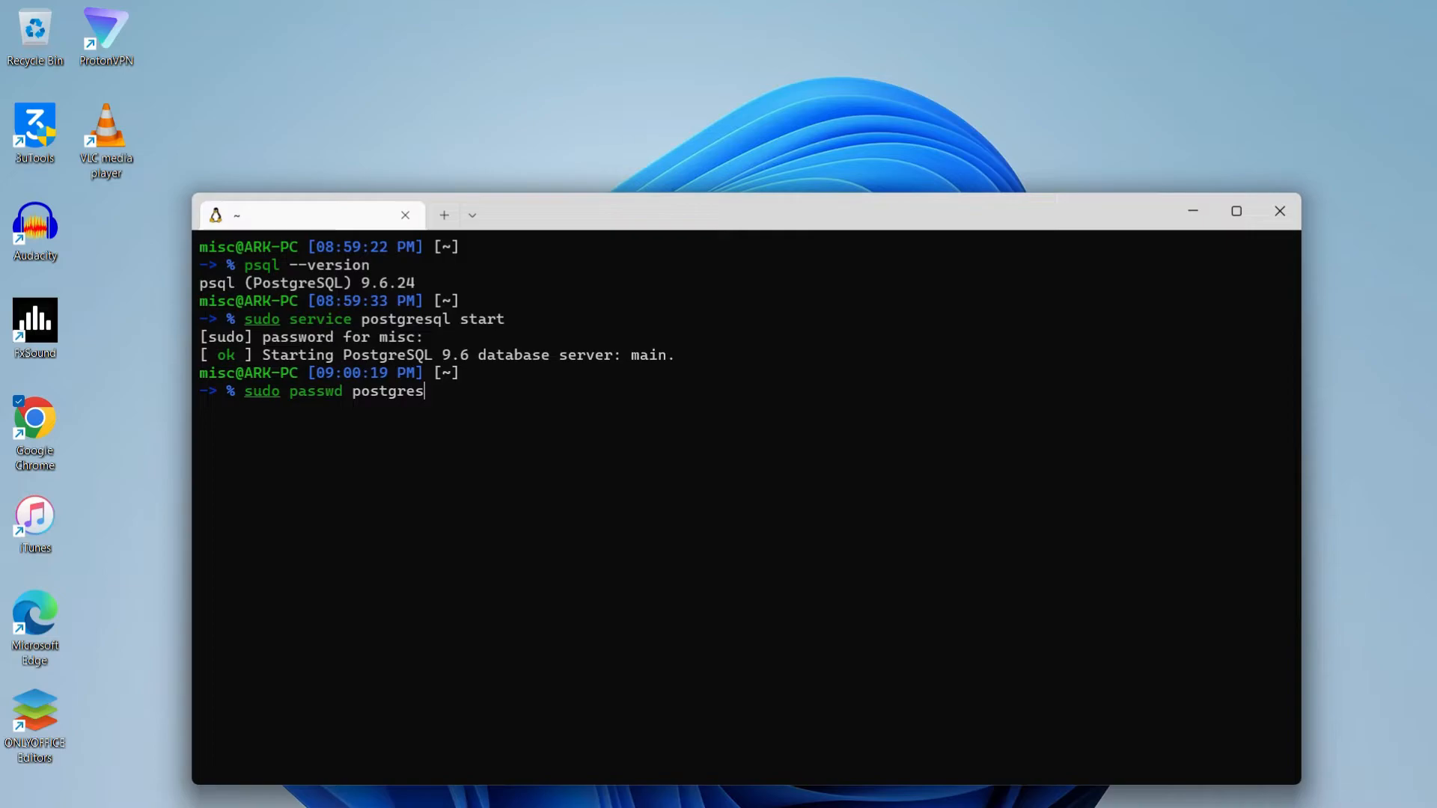
pyautogui.press('Return')
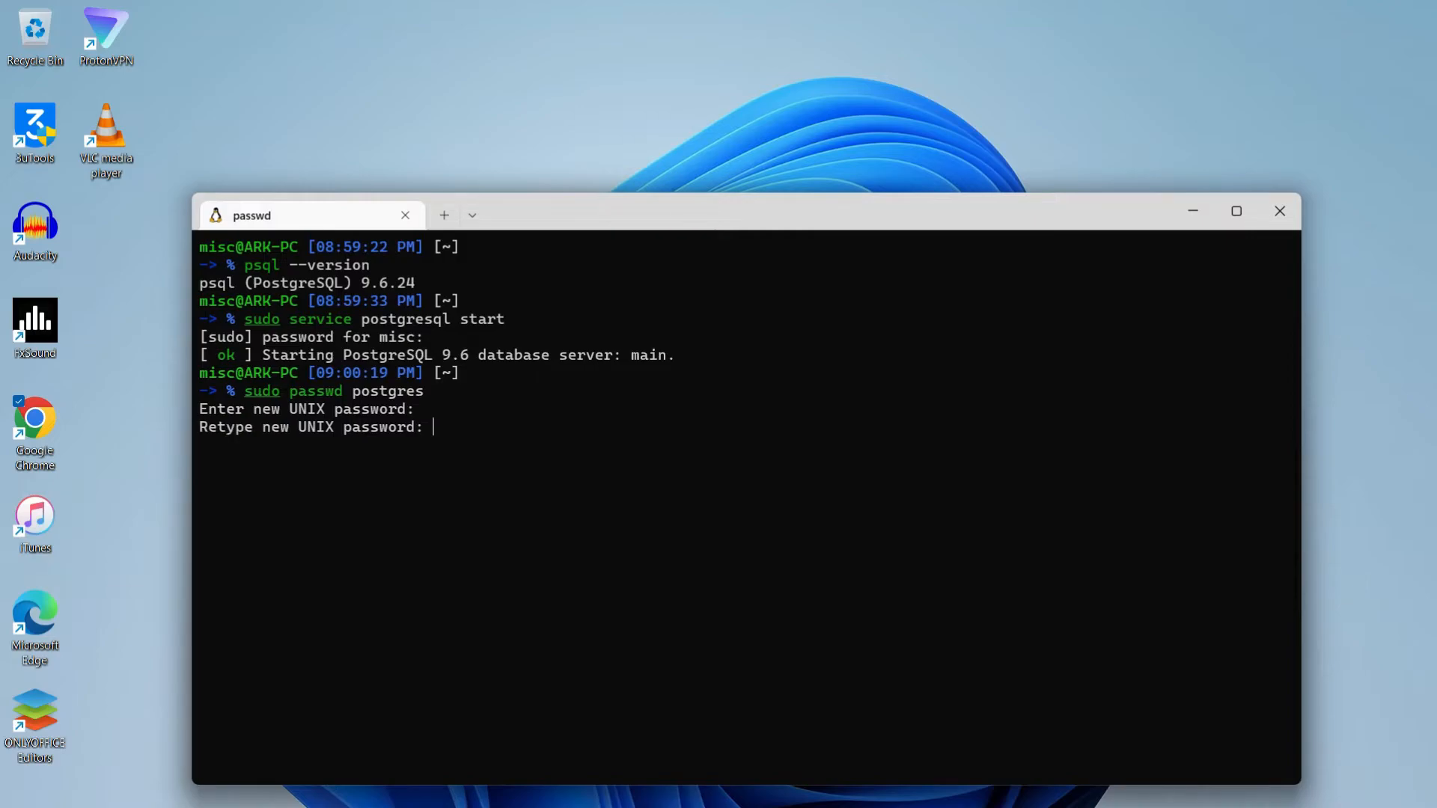
pyautogui.press('Enter')
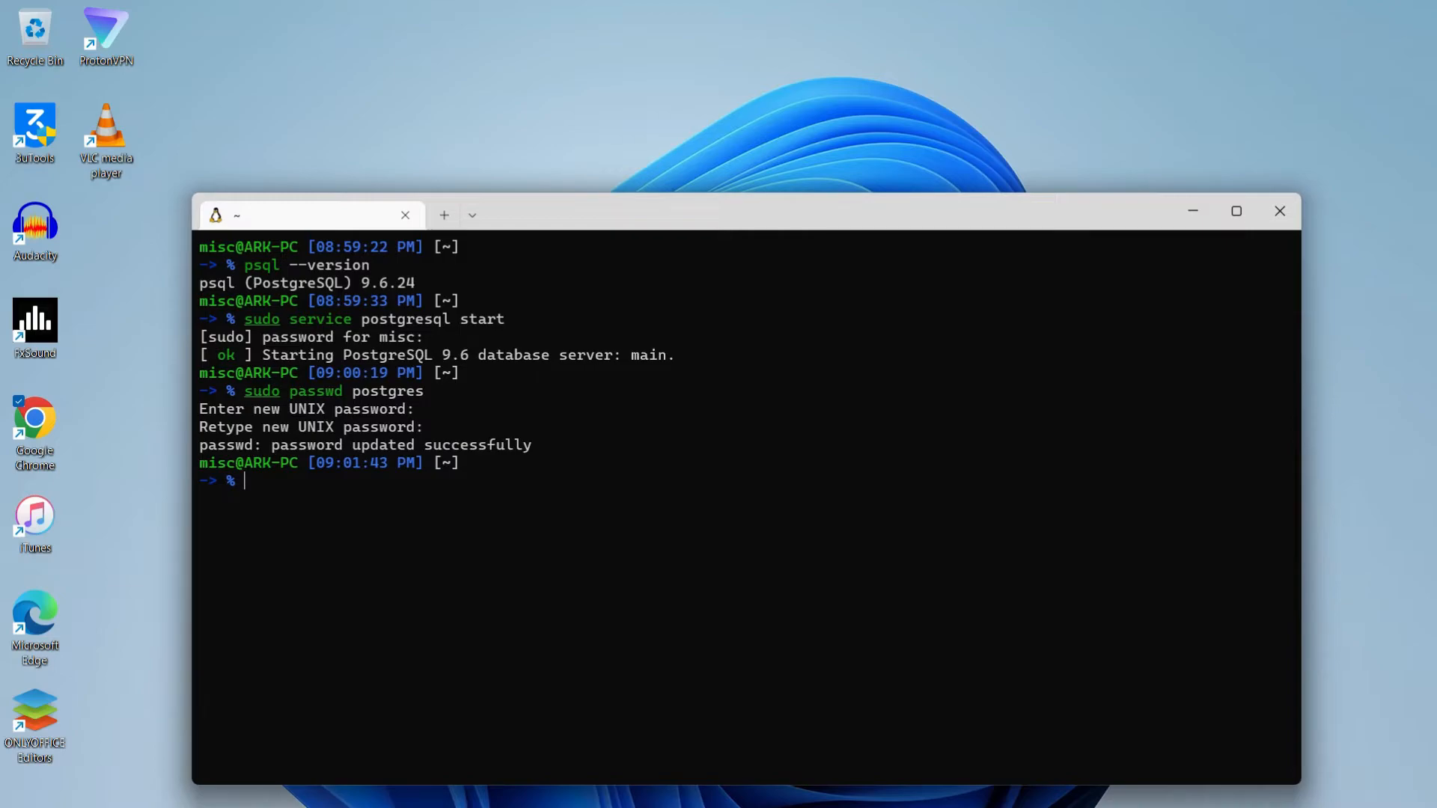
pyautogui.write('sudo passwd postgres')
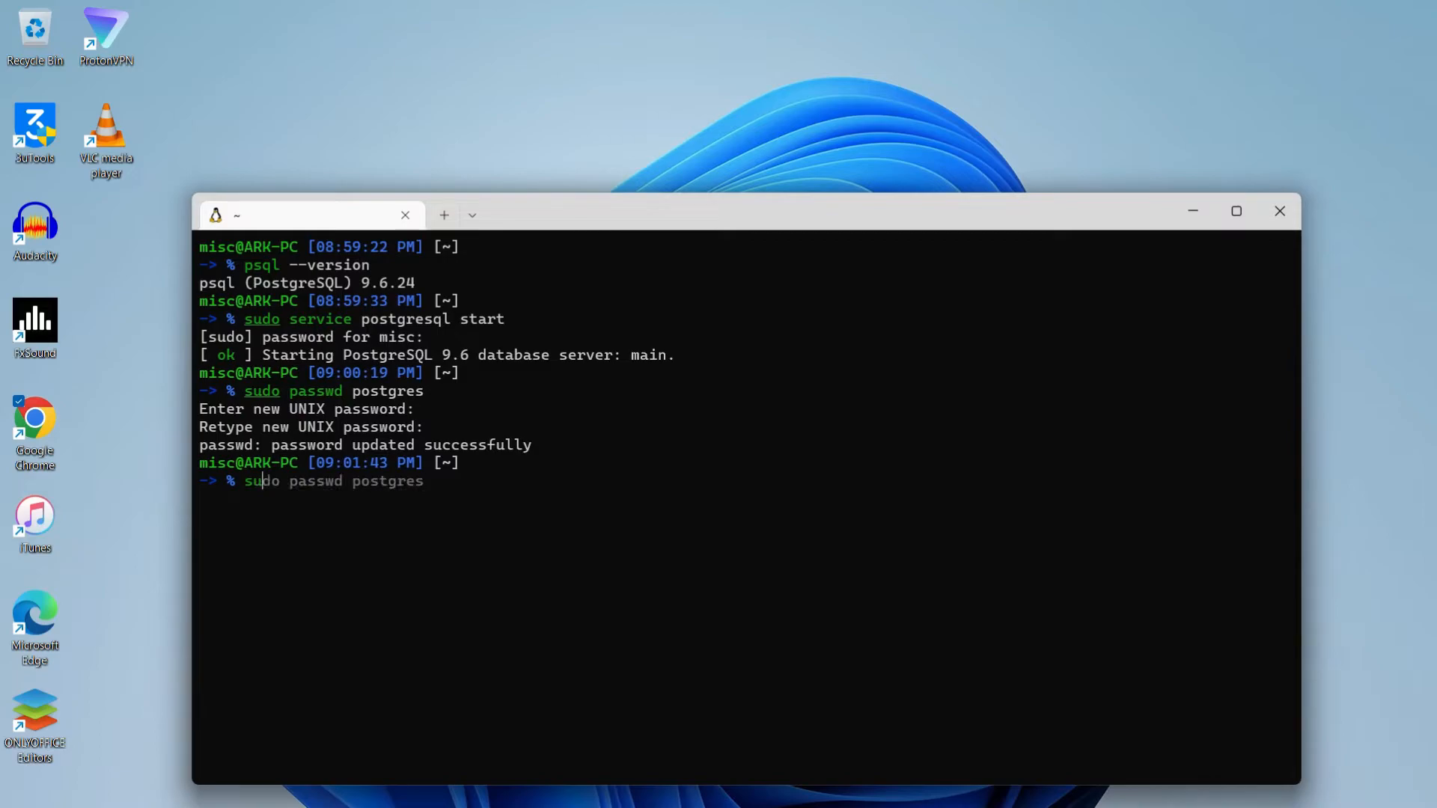
# Restart the PostgreSQL service and check its status shows online on port 5432
pyautogui.write('sudo service postgresql start')
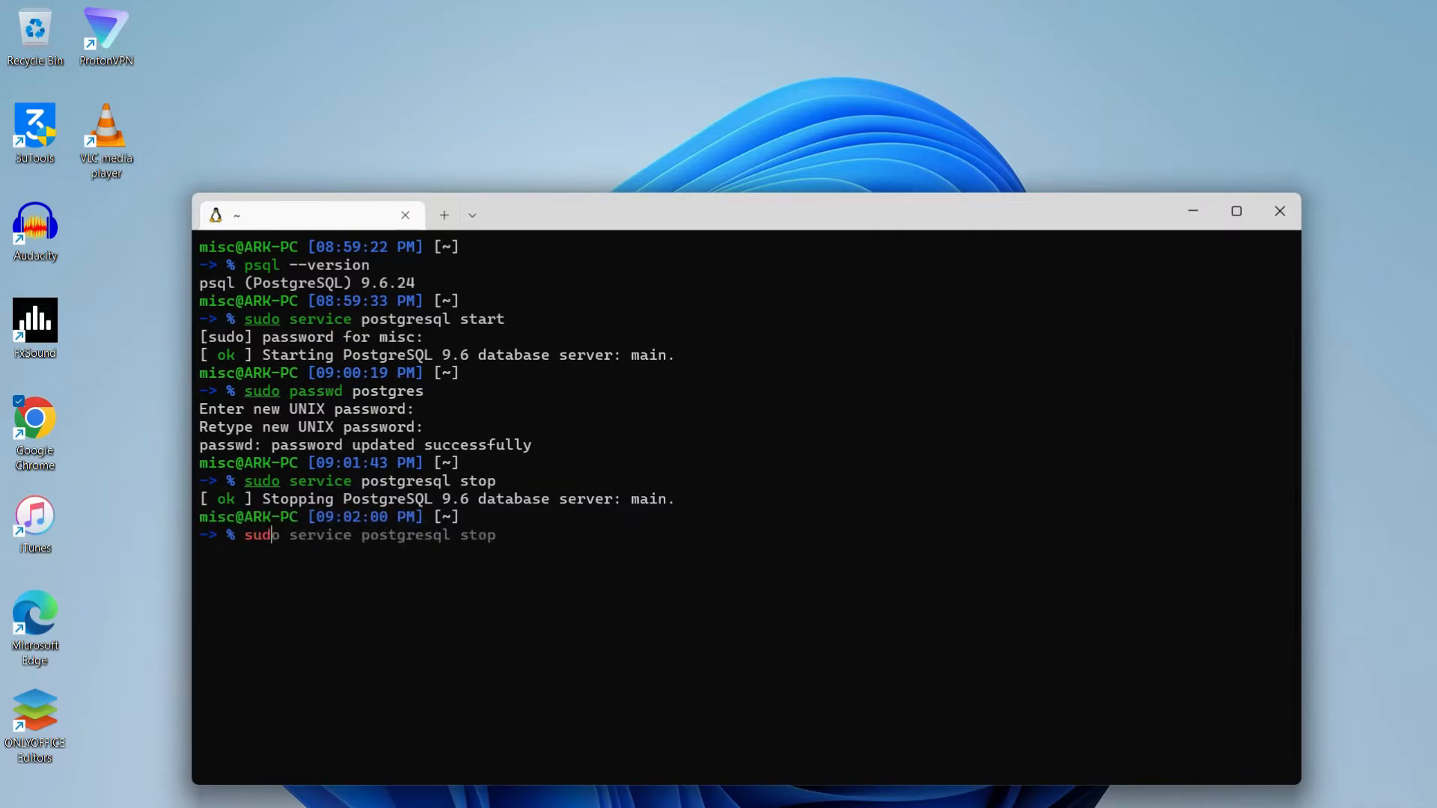
pyautogui.write('start')
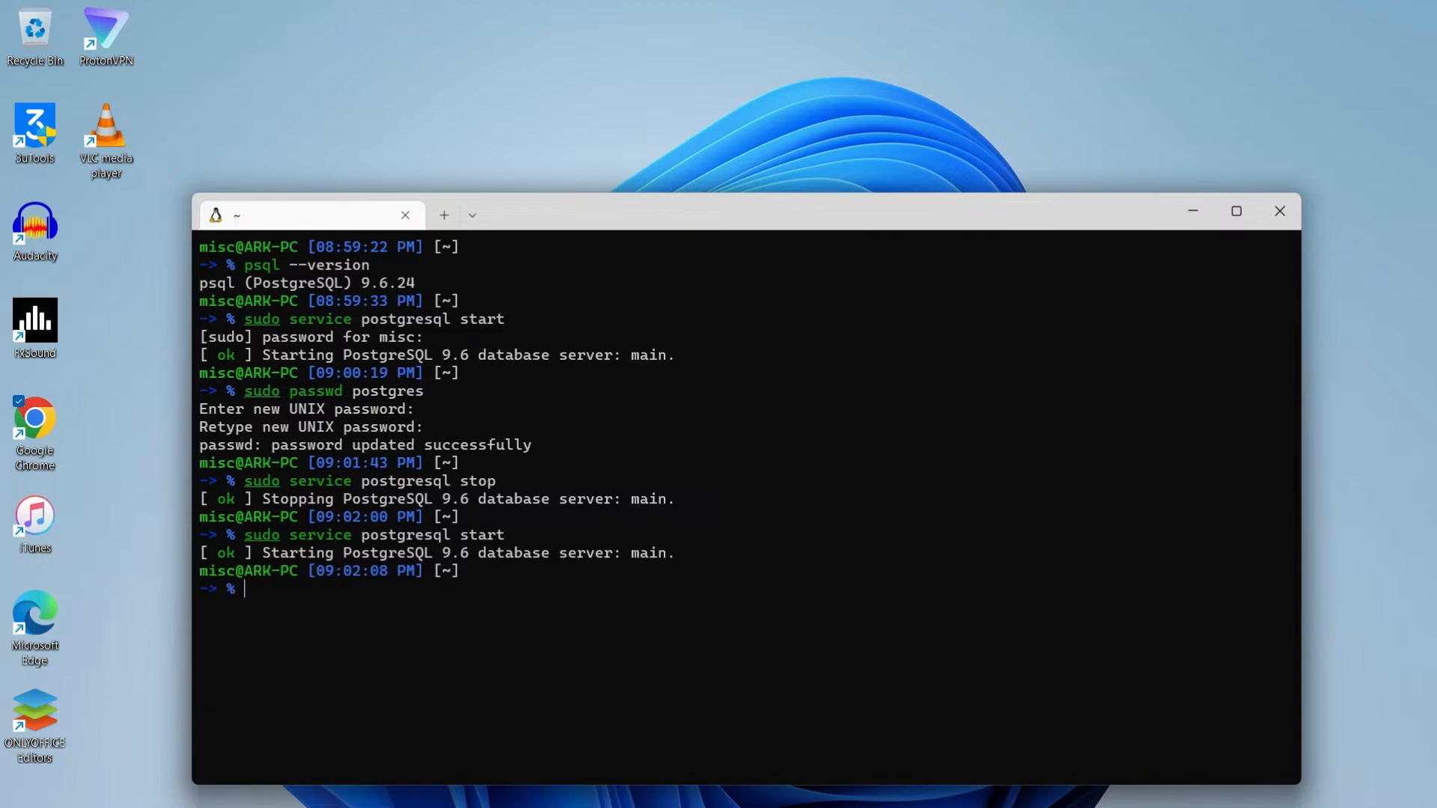
pyautogui.write('sudo service postgresql start')
pyautogui.write('sudo -u')
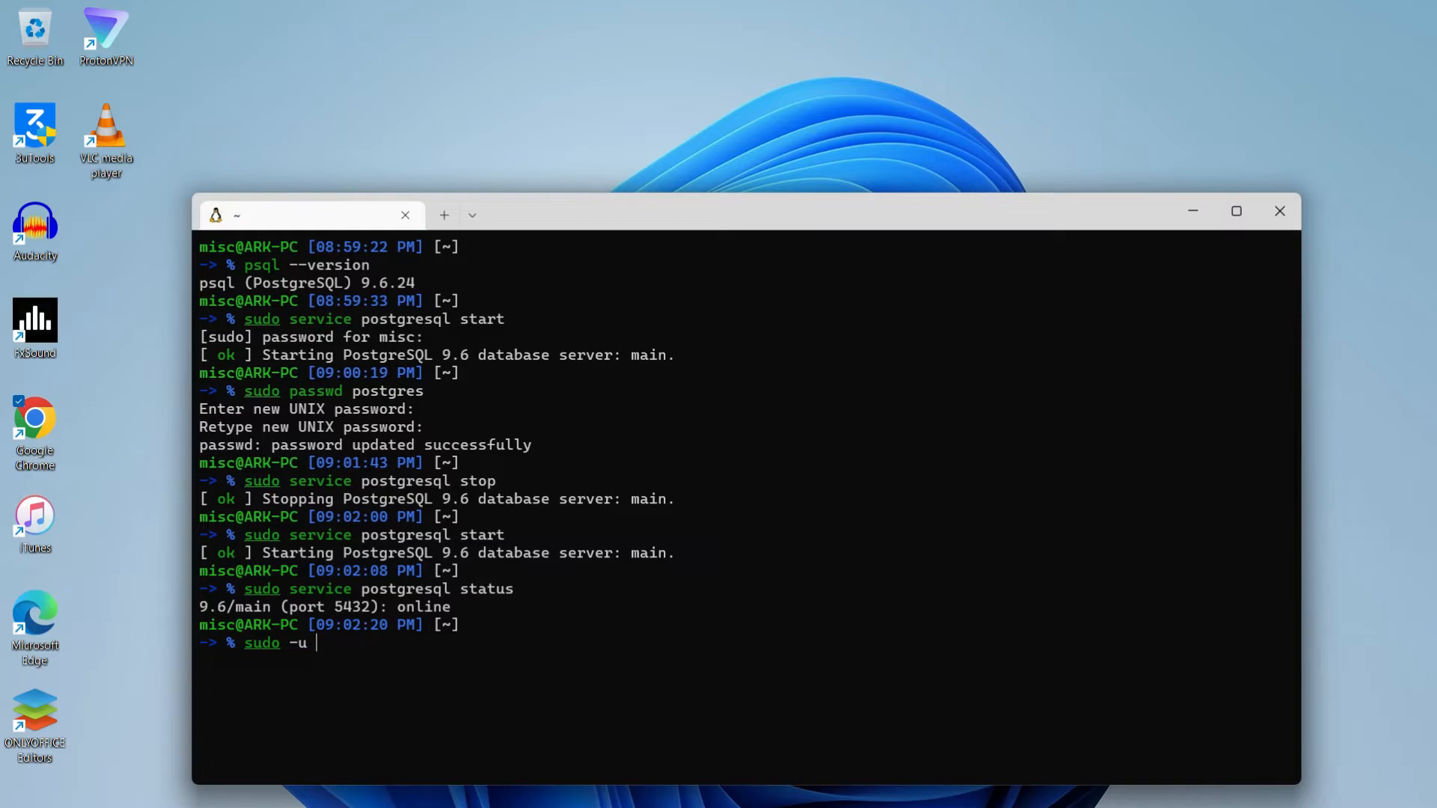
# Open psql as postgres, list databases postgres, template0 and template1, then quit with \q
pyautogui.write('post')
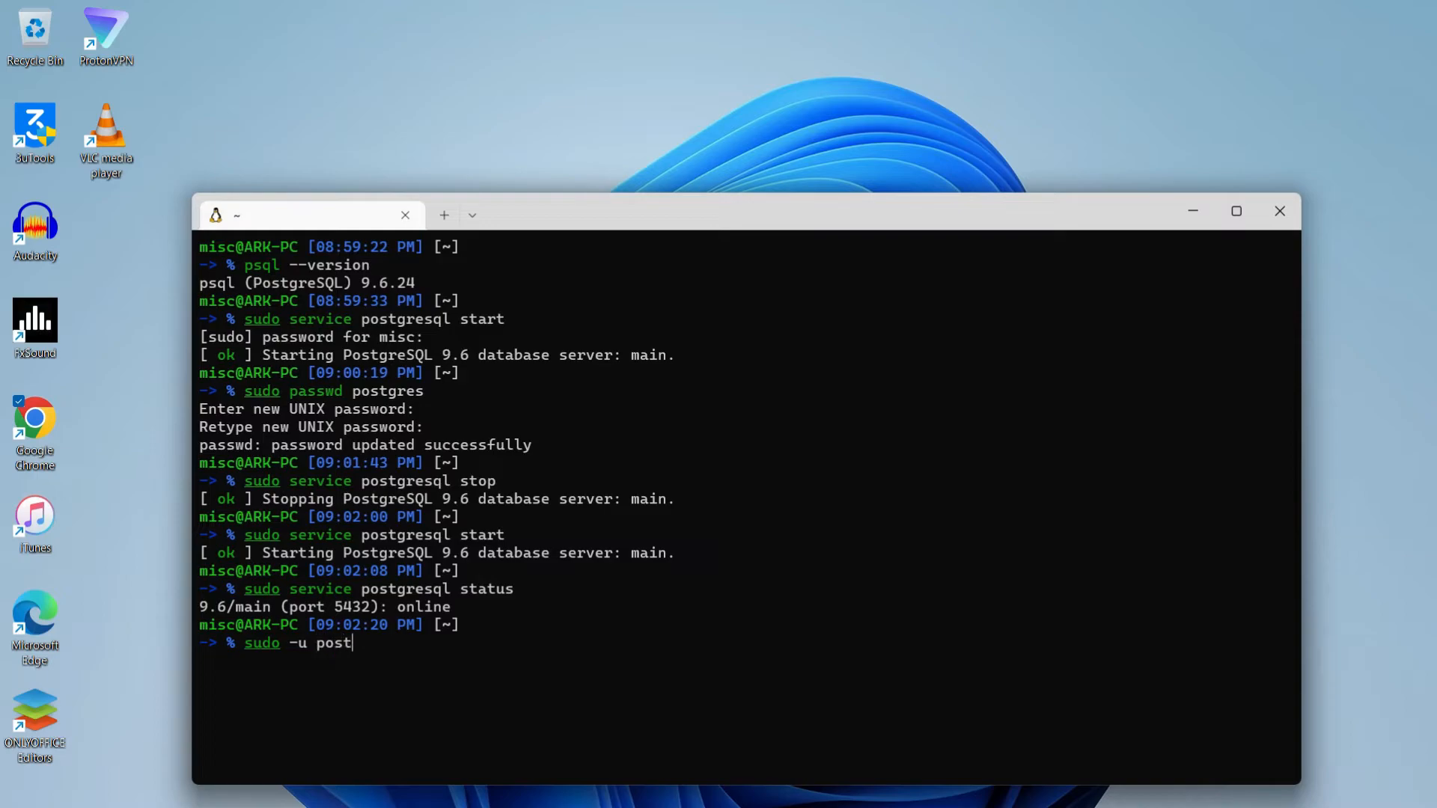
pyautogui.write('gres')
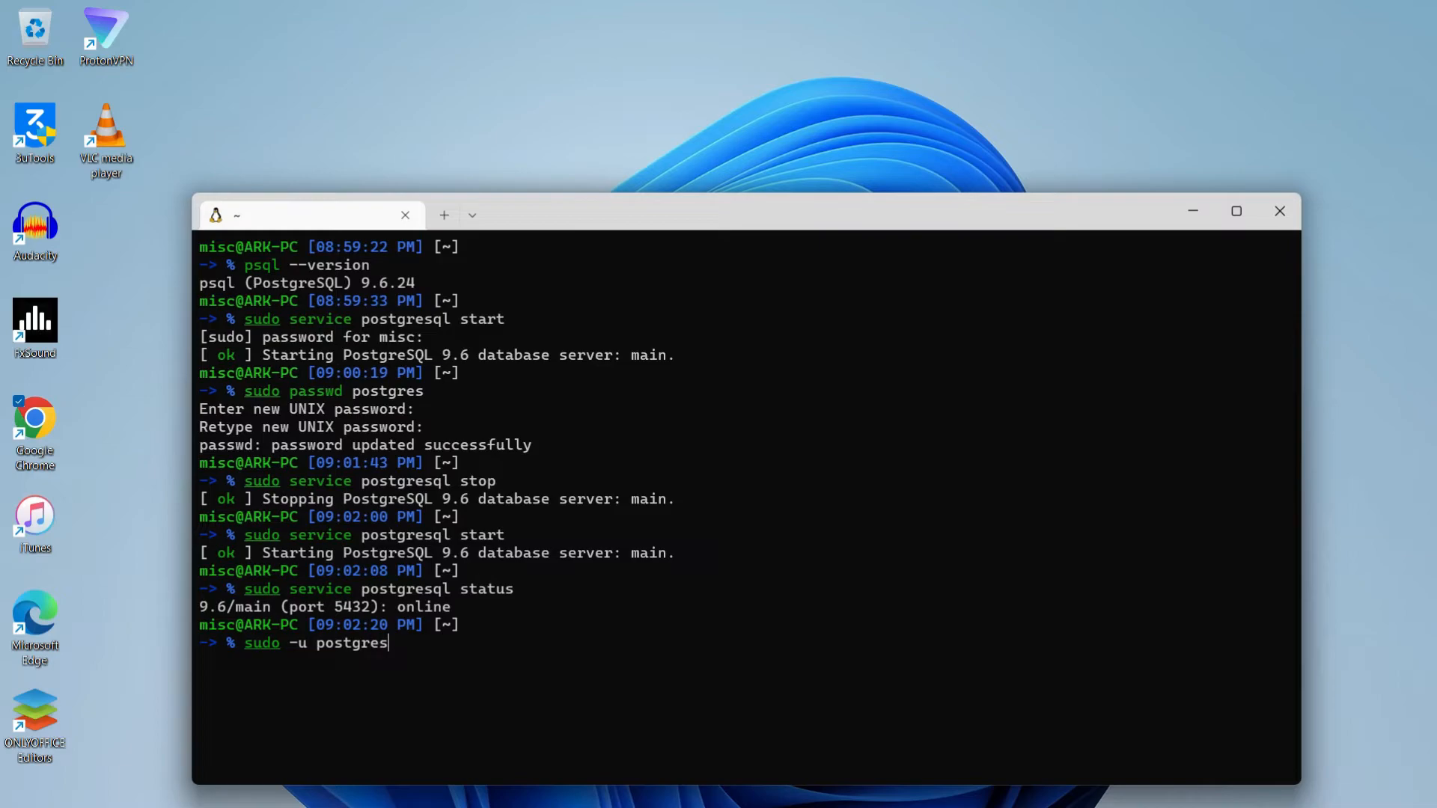
pyautogui.write('psql')
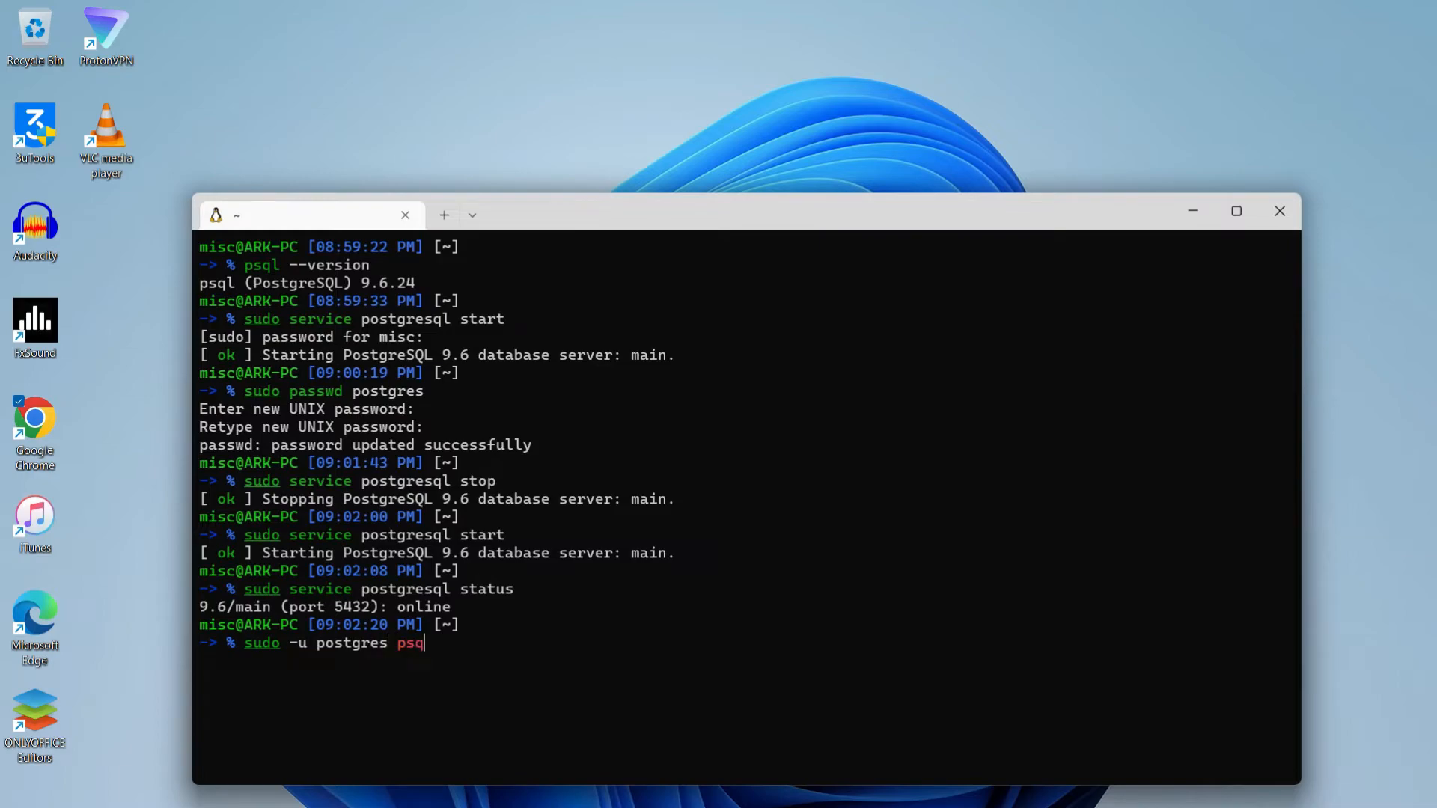
pyautogui.write('l')
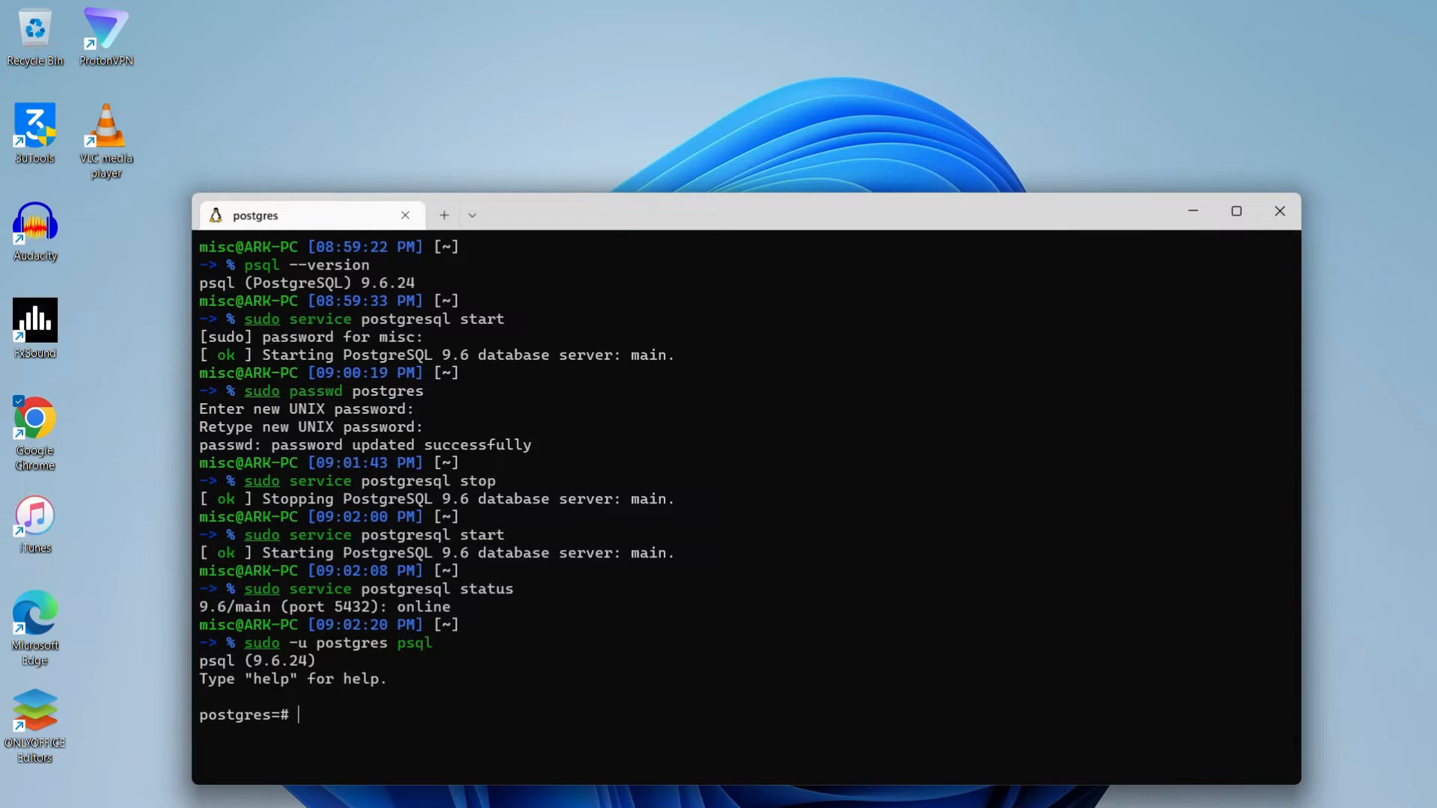
pyautogui.write('\\l')
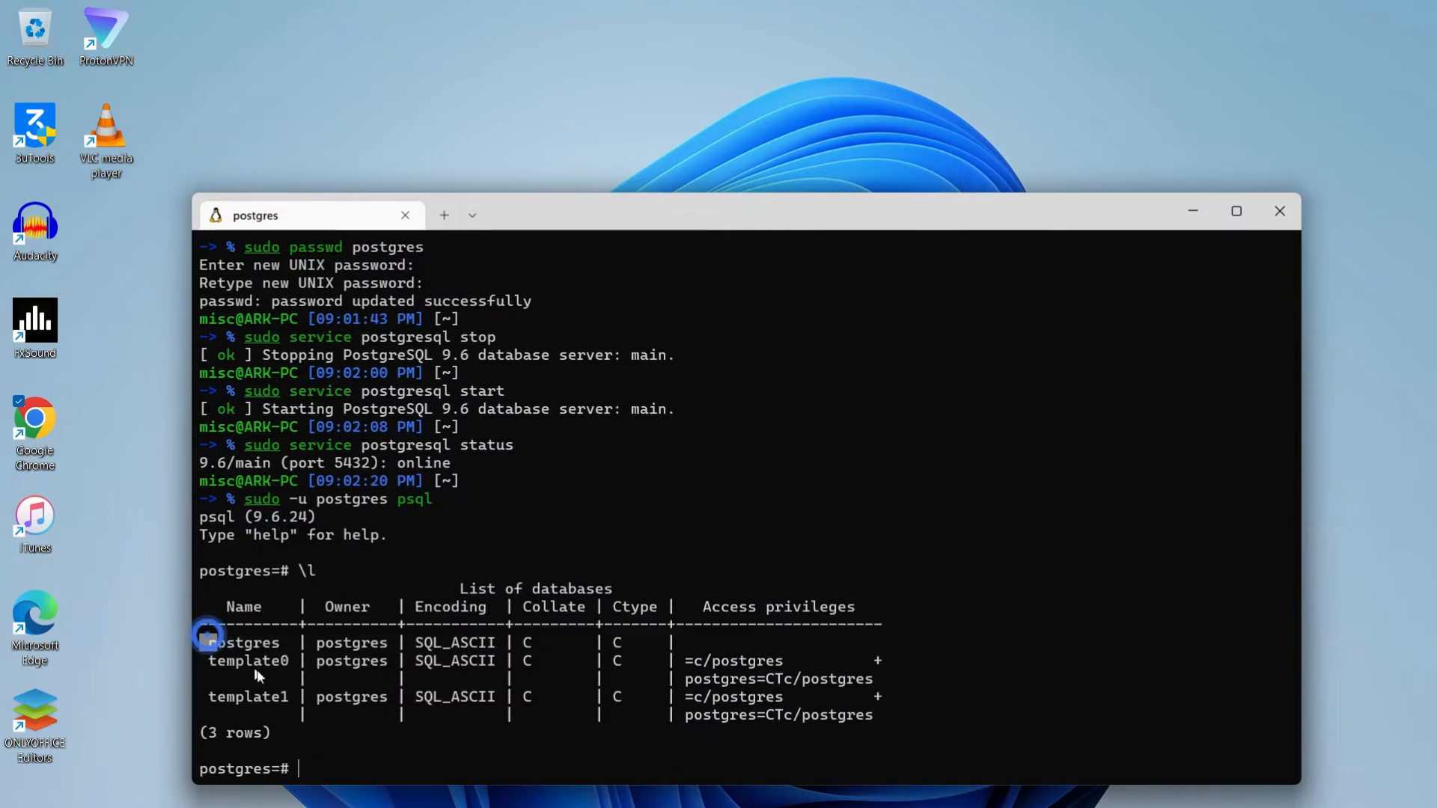
pyautogui.doubleClick(352, 642)
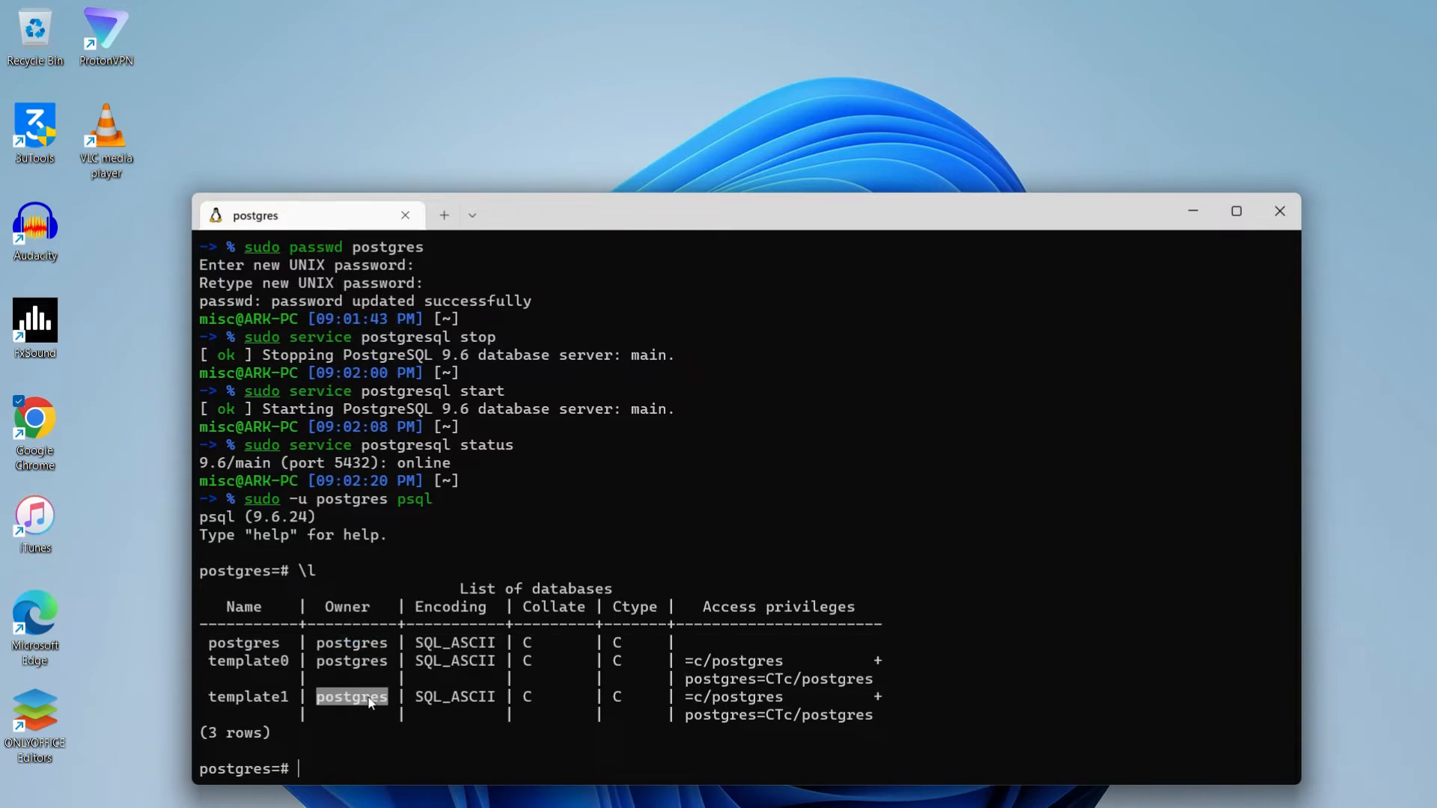
pyautogui.write('\\')
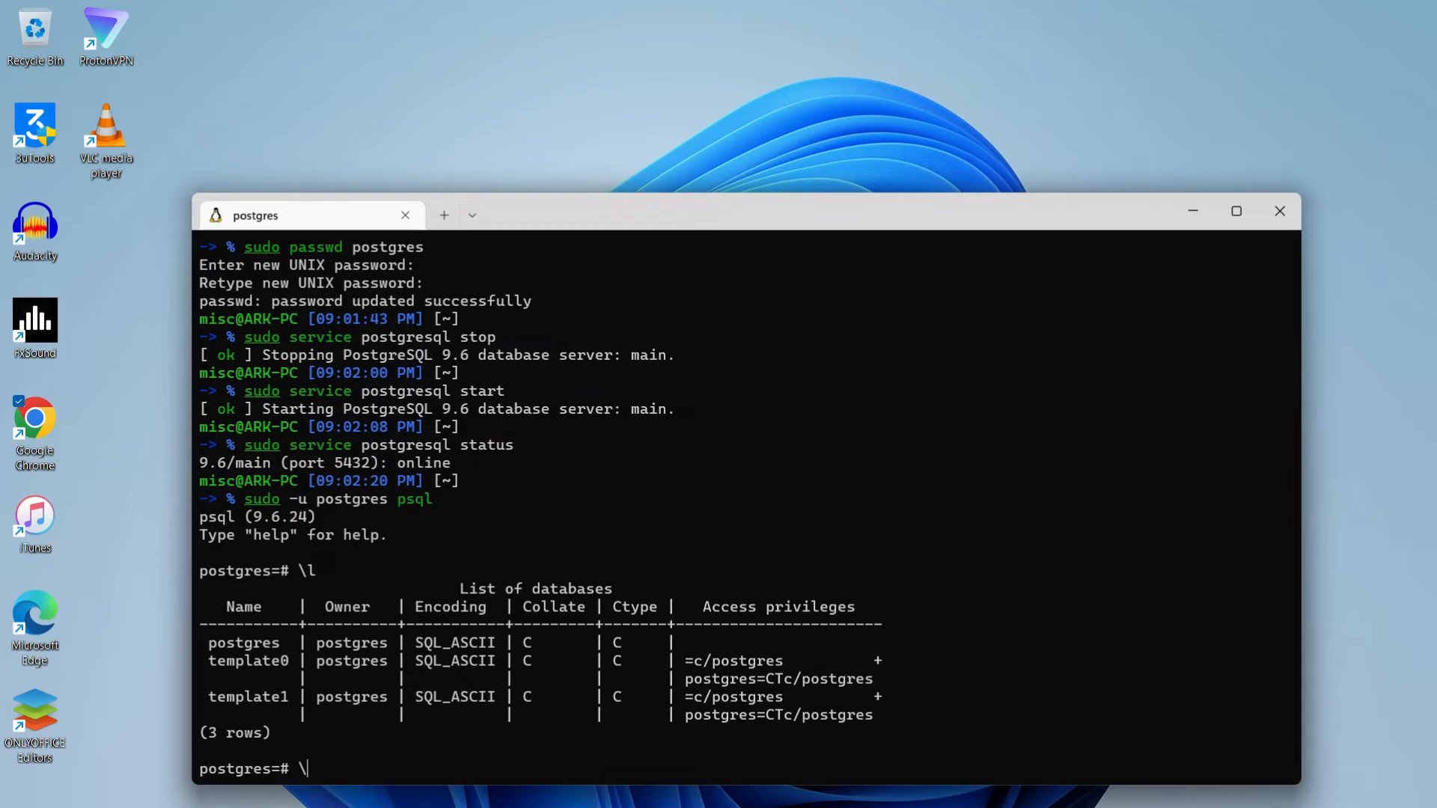
pyautogui.write('q')
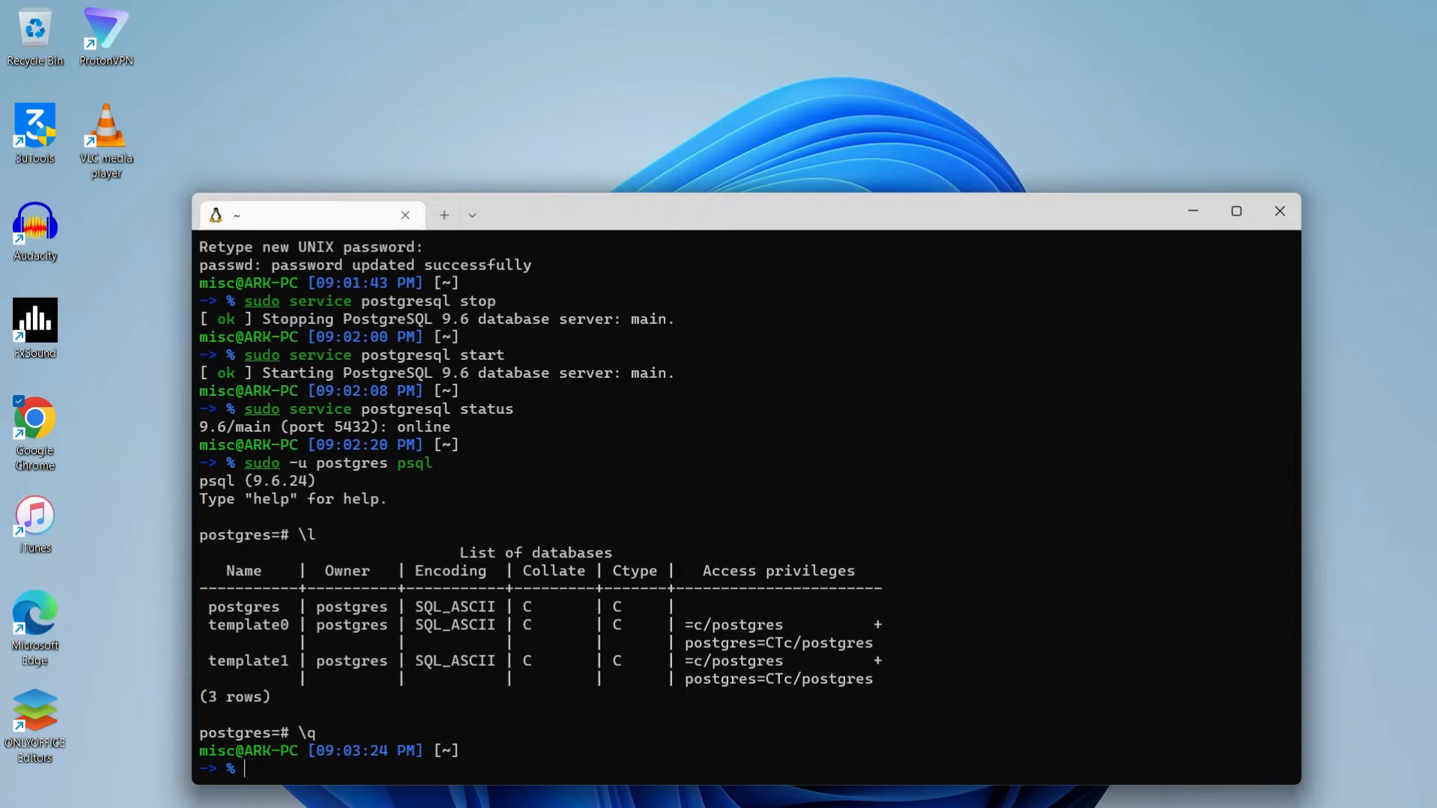
pyautogui.moveTo(707, 619)
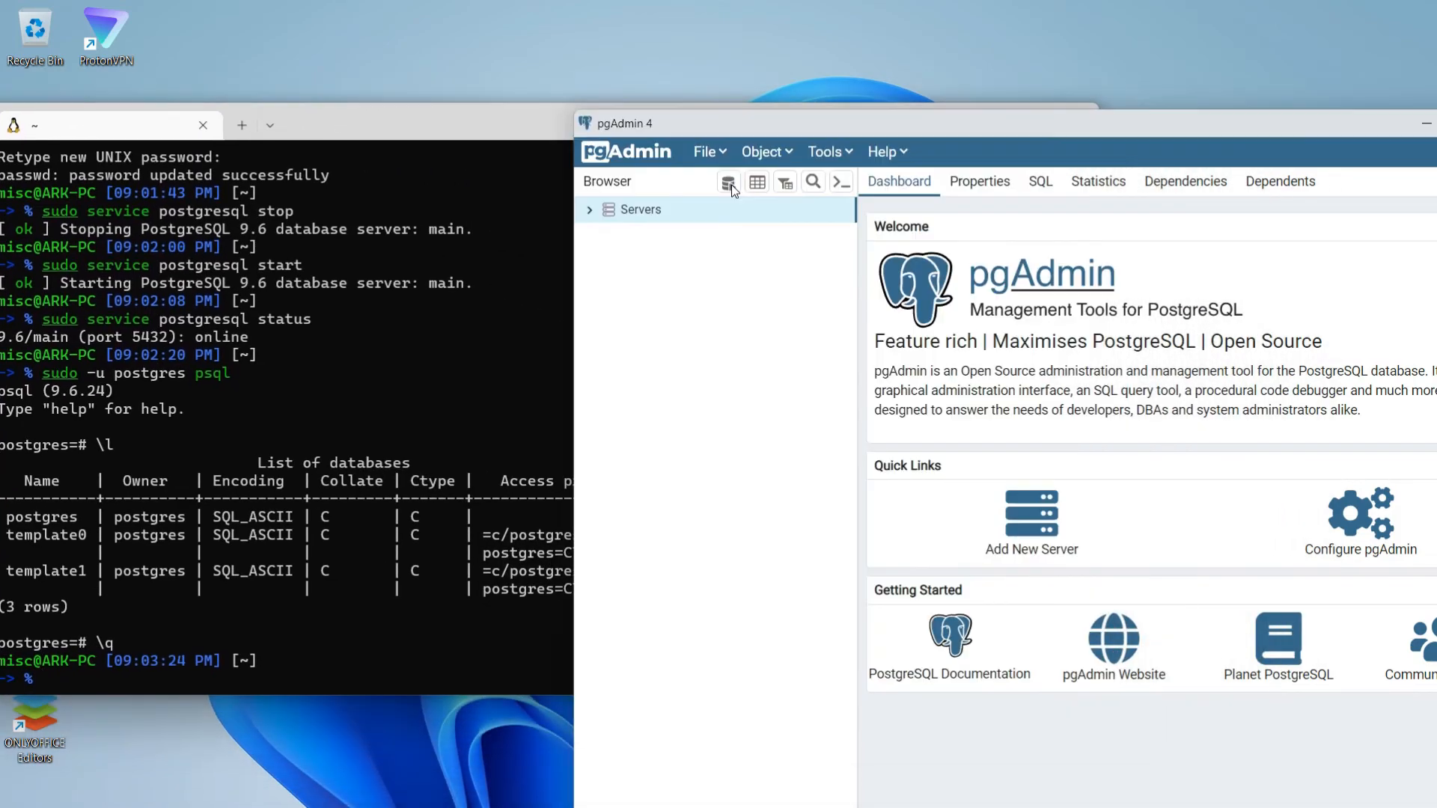
# Register a new server from the Servers menu named 'debian local server'
pyautogui.rightClick(641, 209)
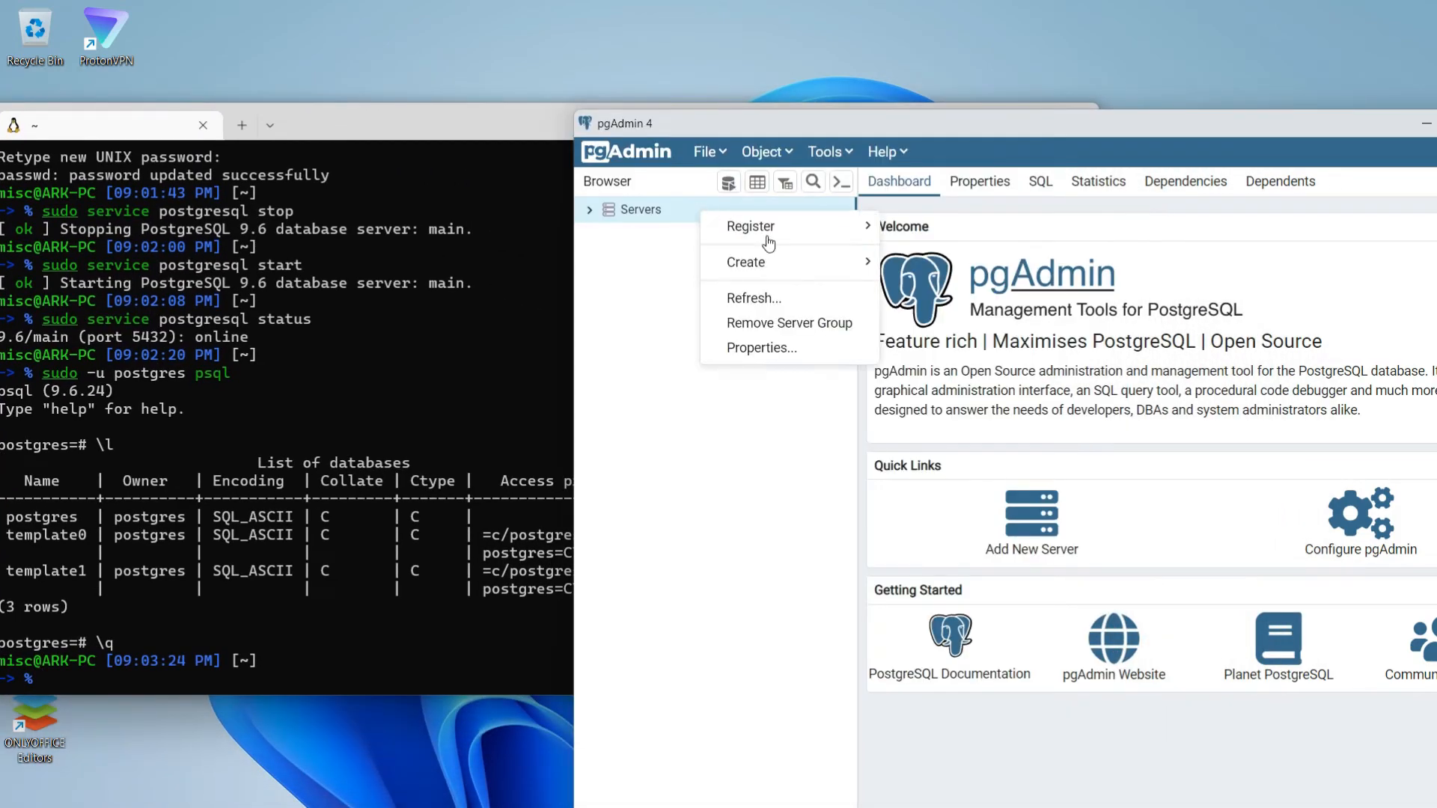
pyautogui.moveTo(768, 232)
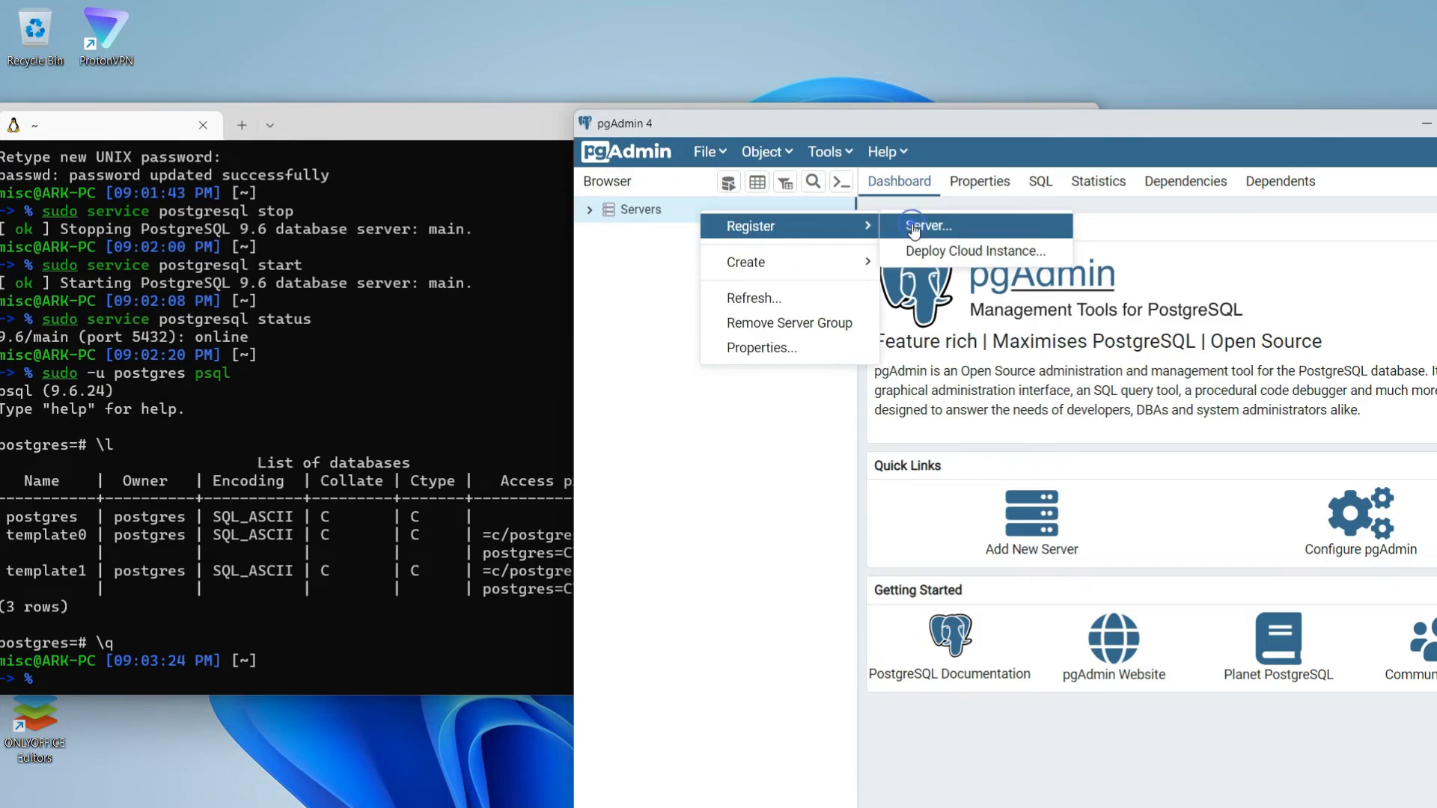
pyautogui.click(927, 226)
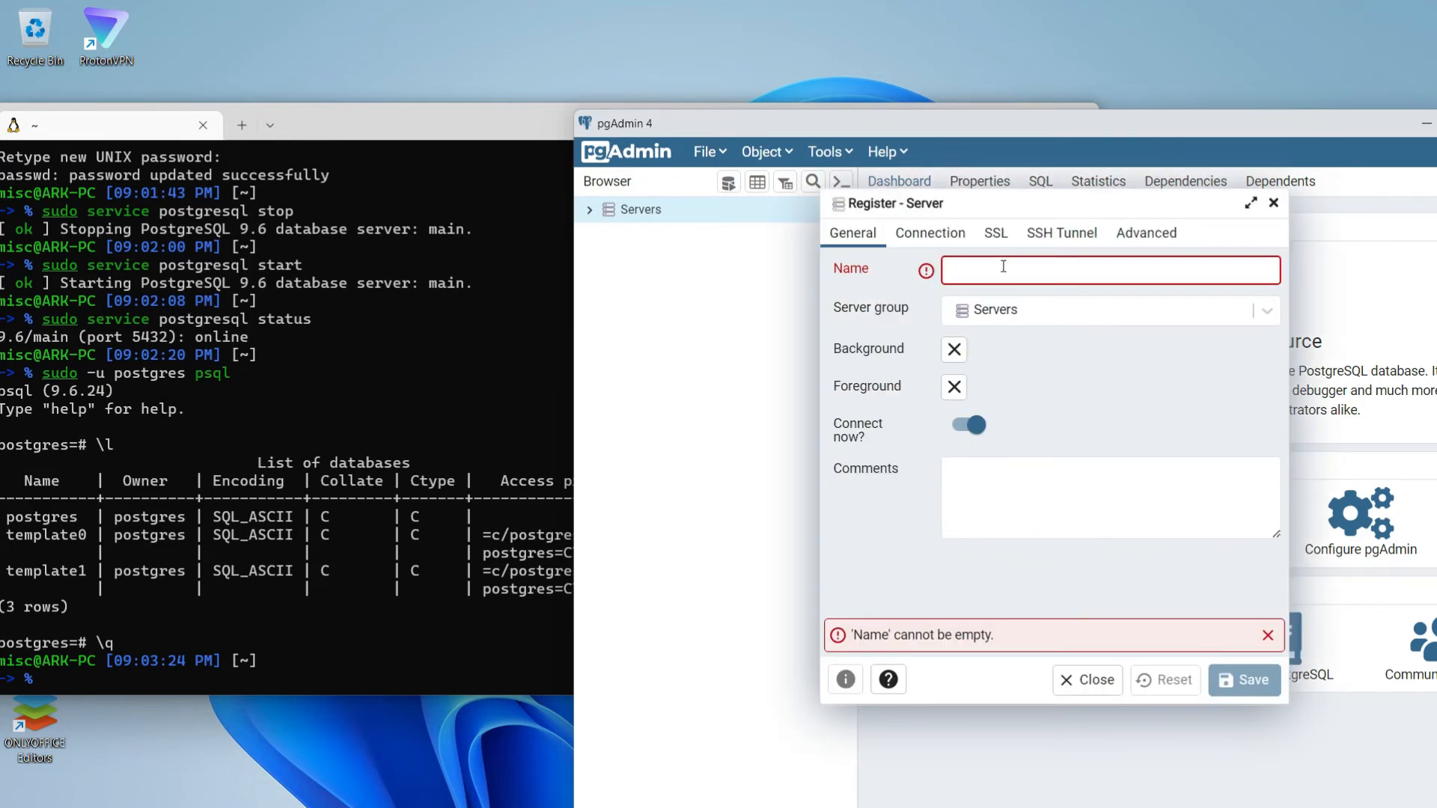
pyautogui.write('debian')
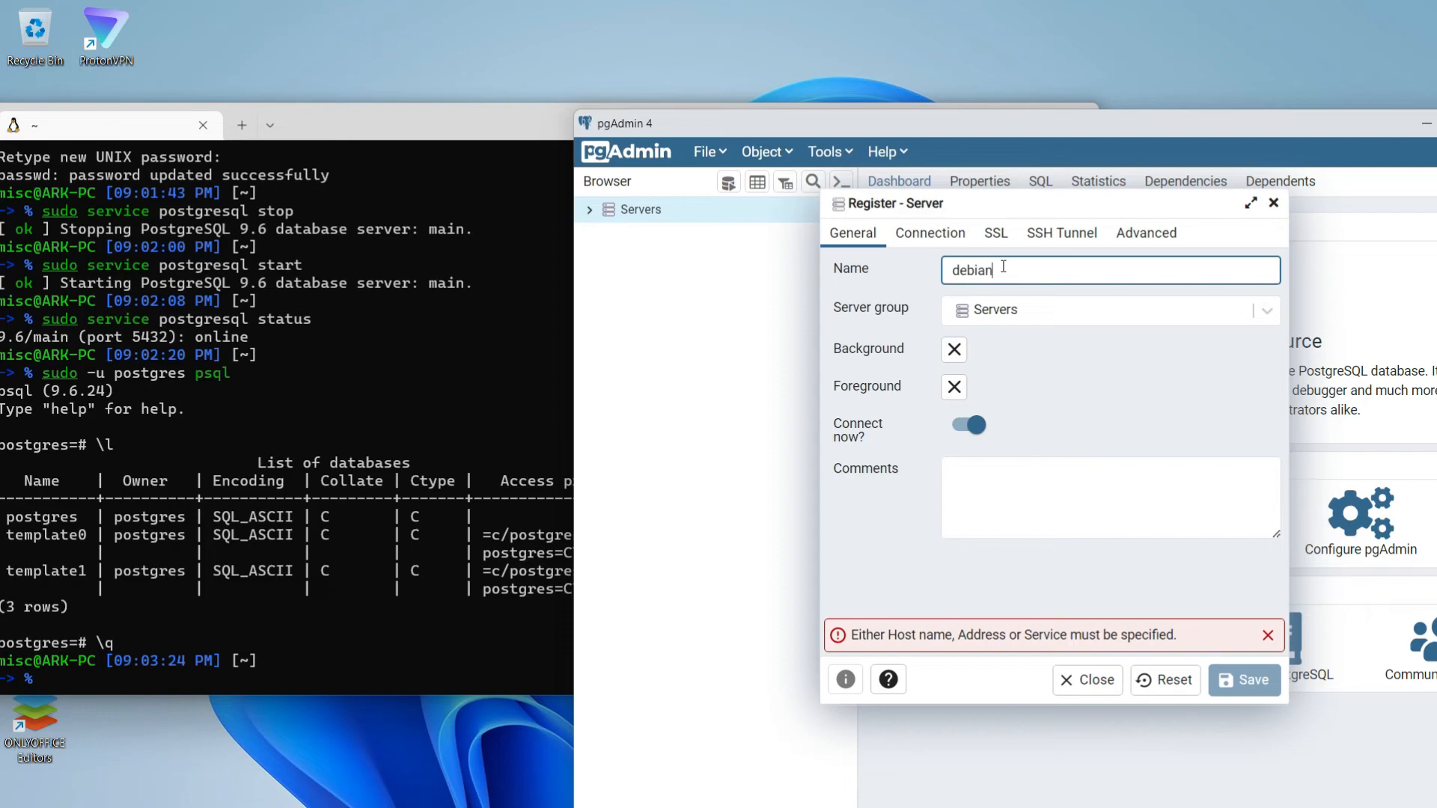
pyautogui.write('local server')
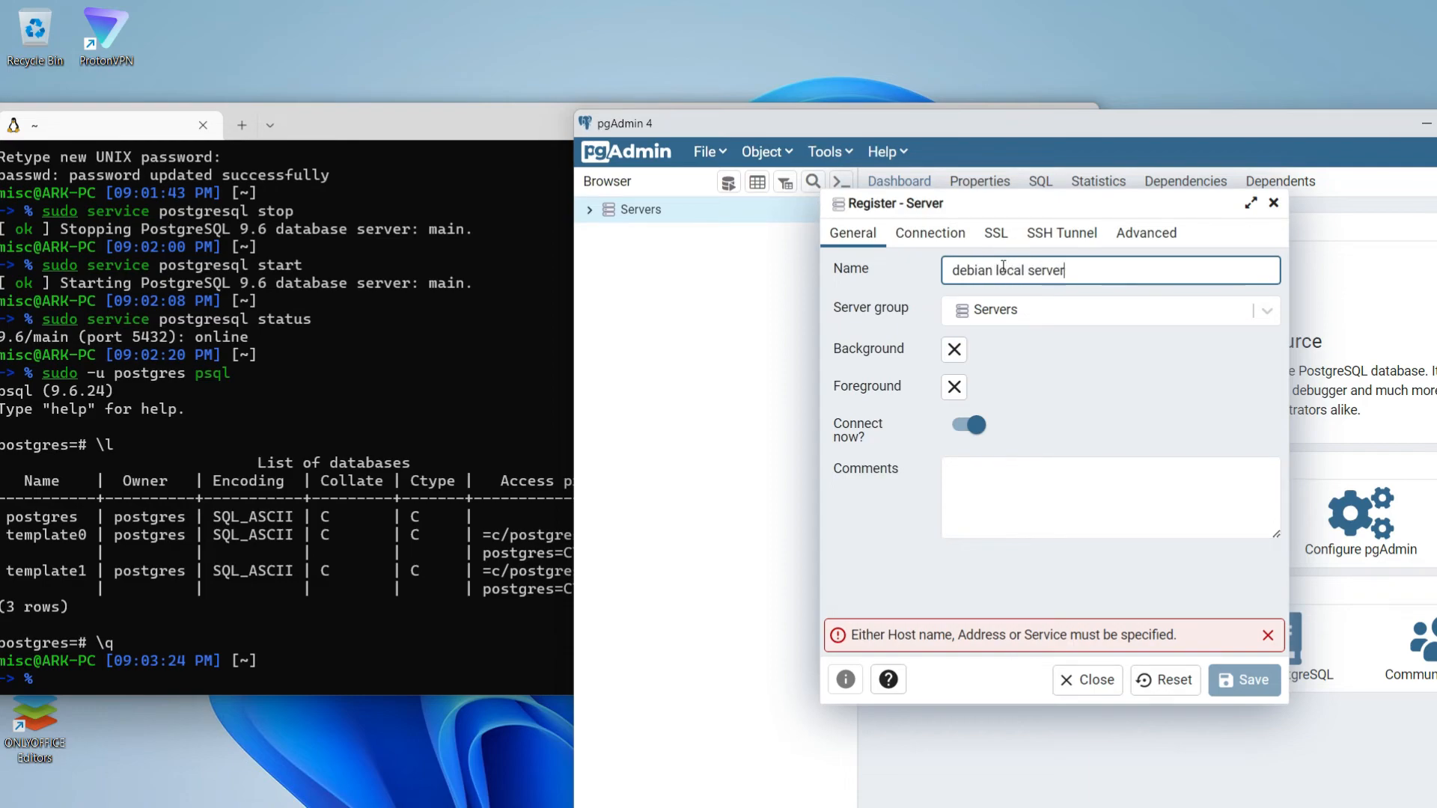
pyautogui.click(930, 233)
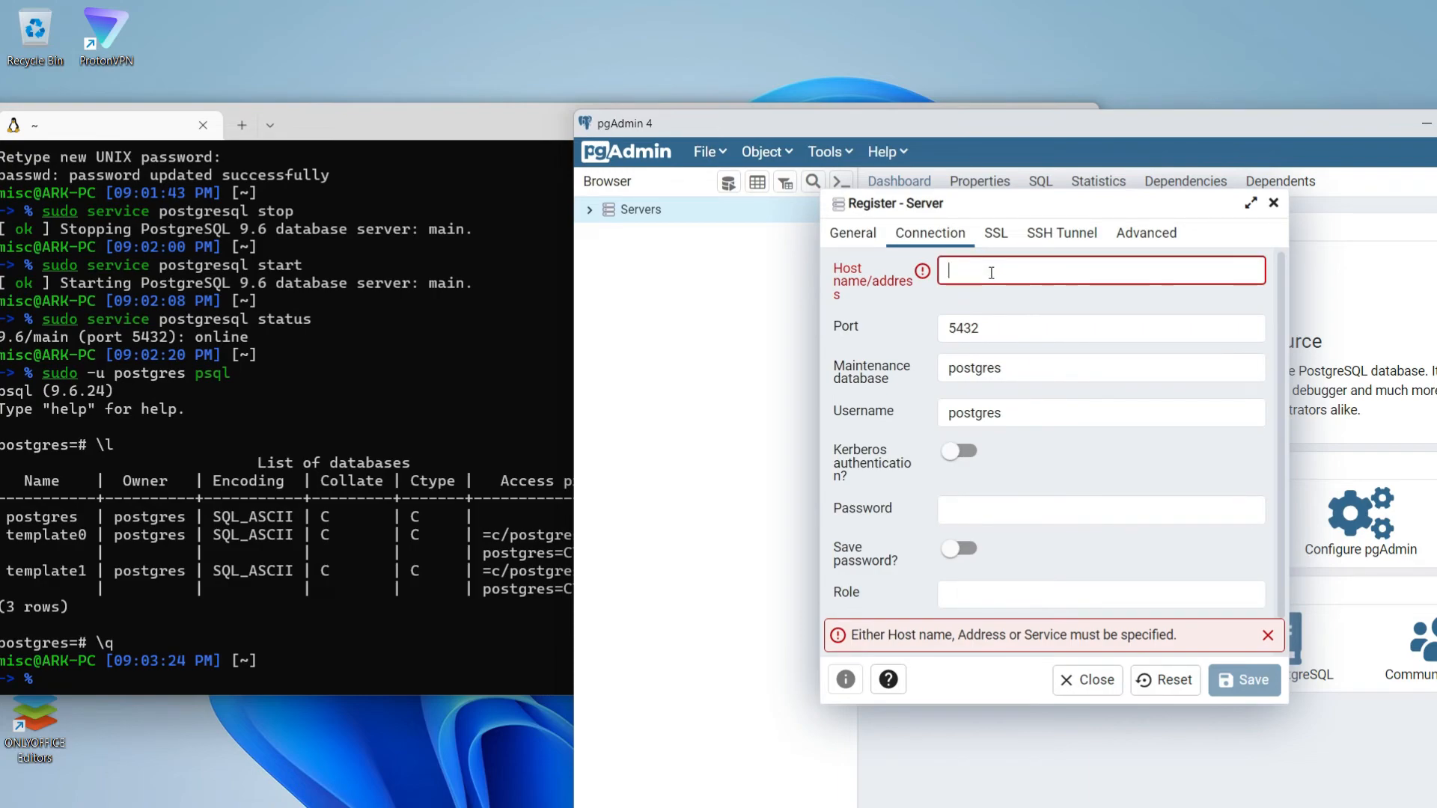
# Set host 127.0.0.1 with a saved password and save the server registration
pyautogui.write('127.0.0.1')
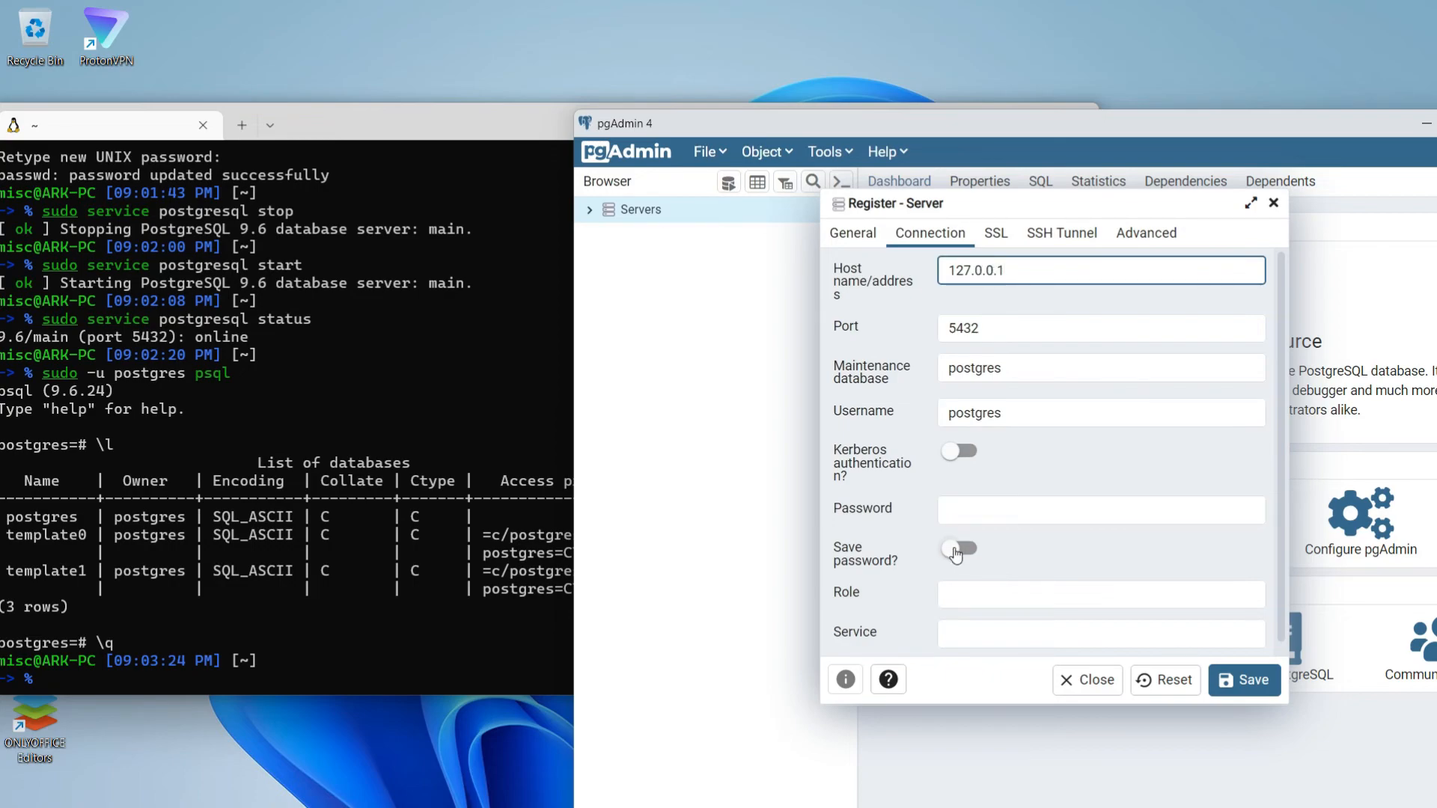
pyautogui.click(958, 549)
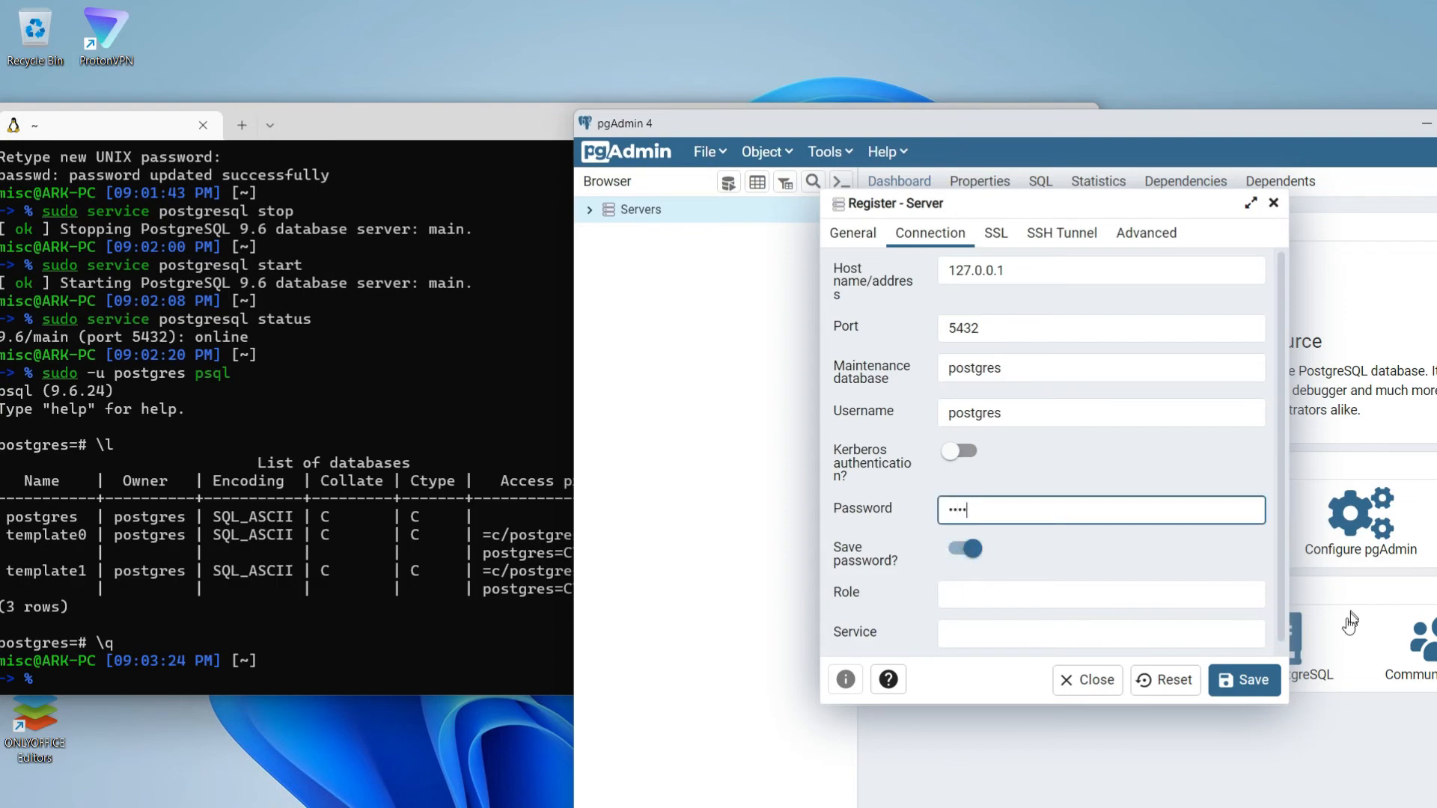
pyautogui.click(1244, 680)
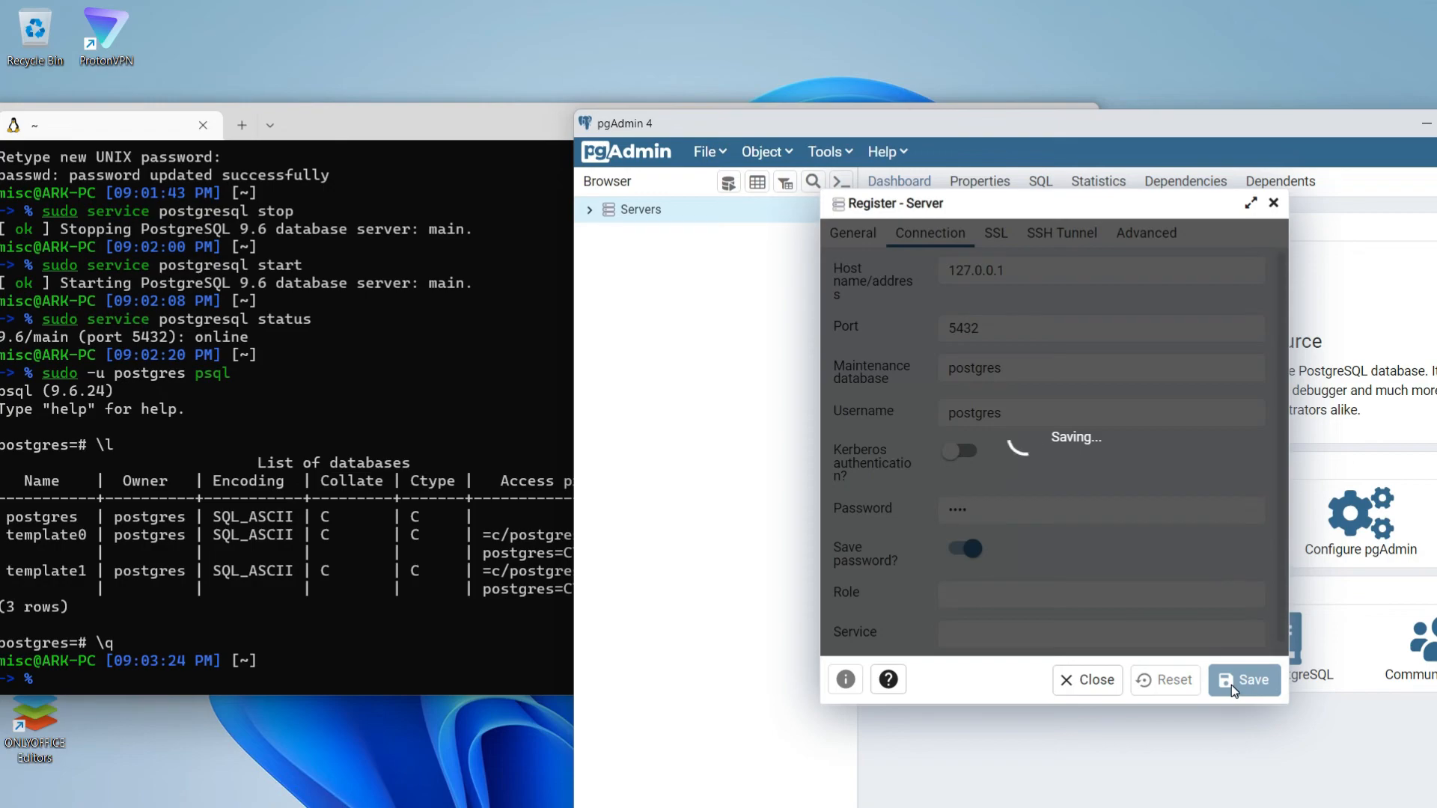
pyautogui.click(1248, 680)
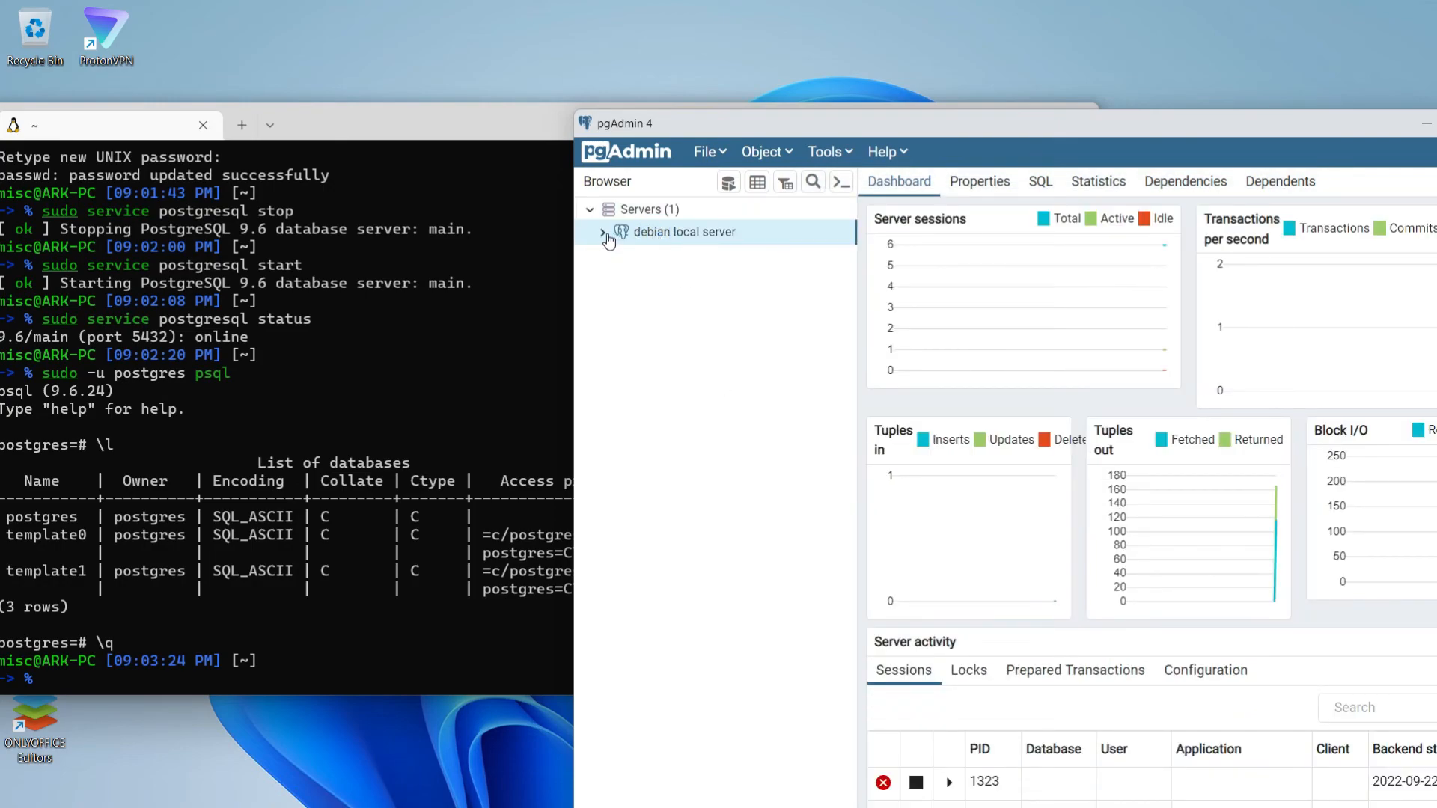
# Expand debian local server's Databases to show elite_clean_dev and postgres, briefly browsing postgres
pyautogui.click(604, 232)
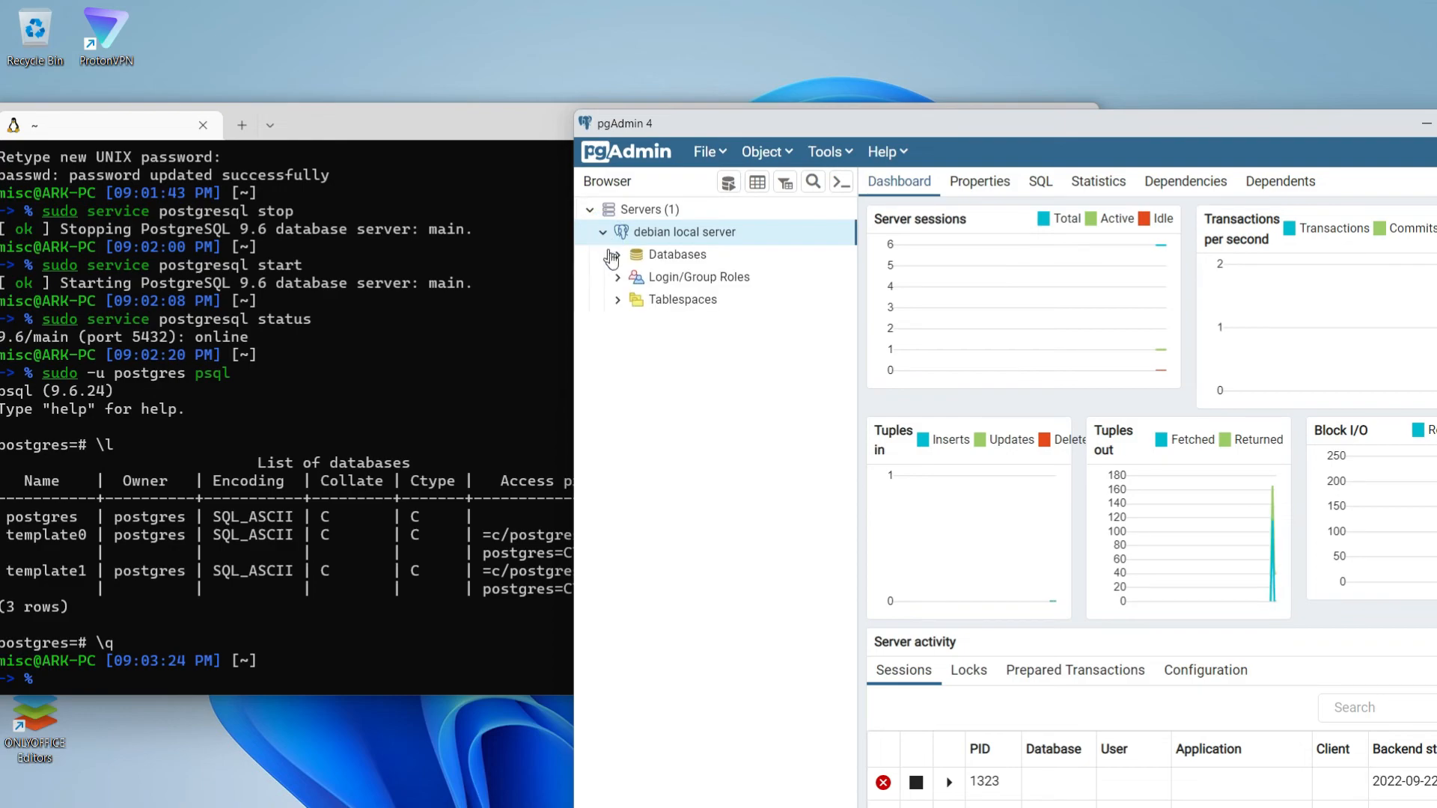
pyautogui.click(617, 255)
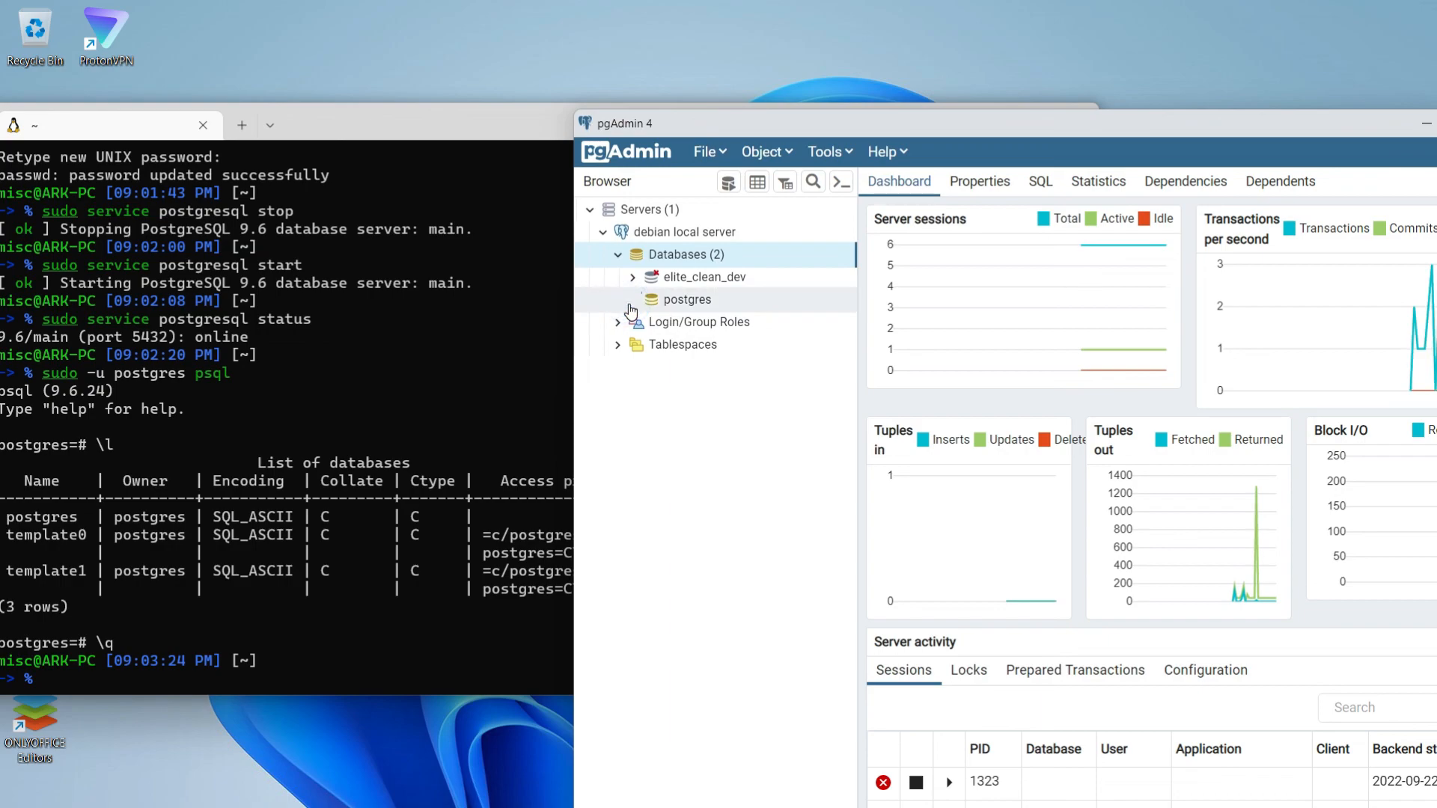
pyautogui.click(633, 299)
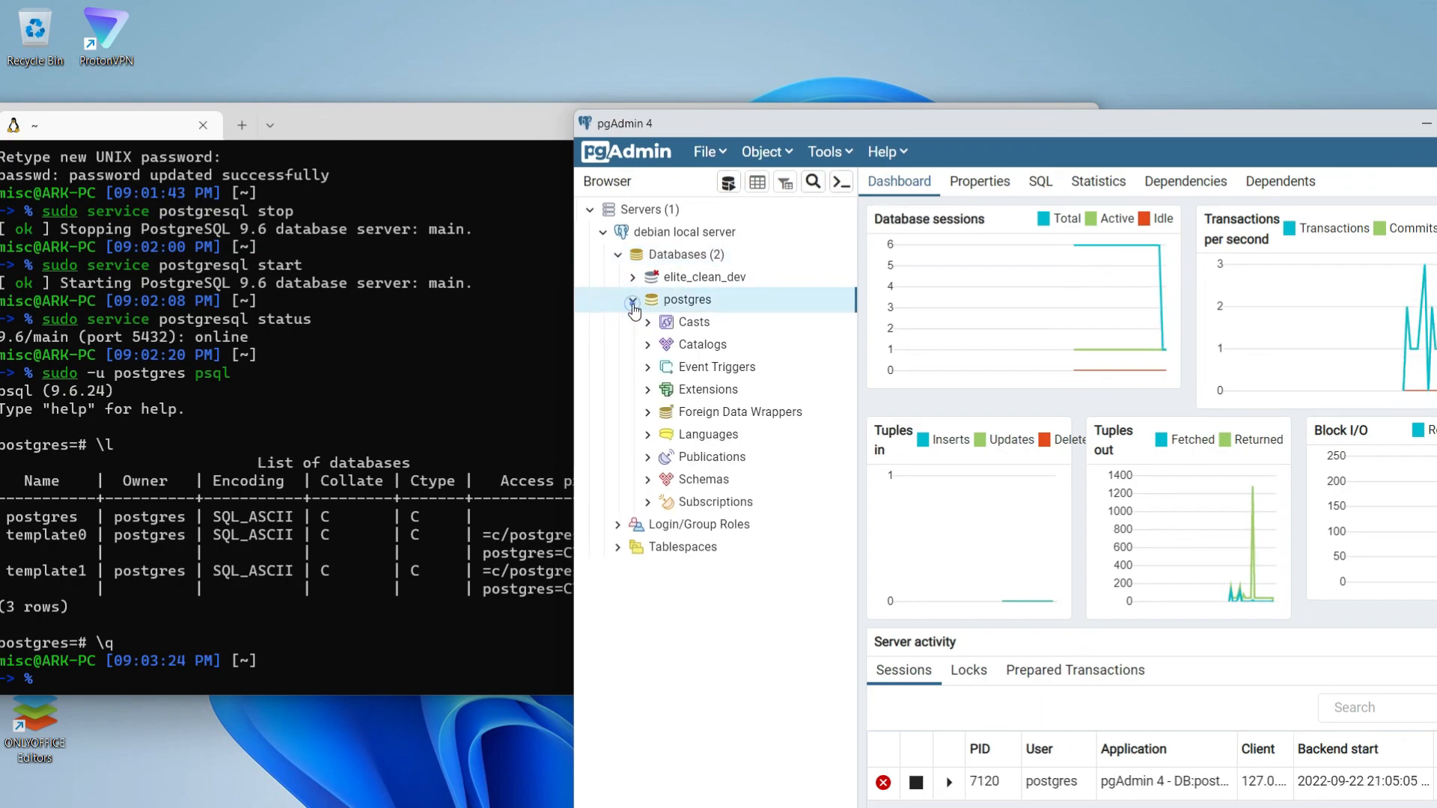
pyautogui.click(633, 301)
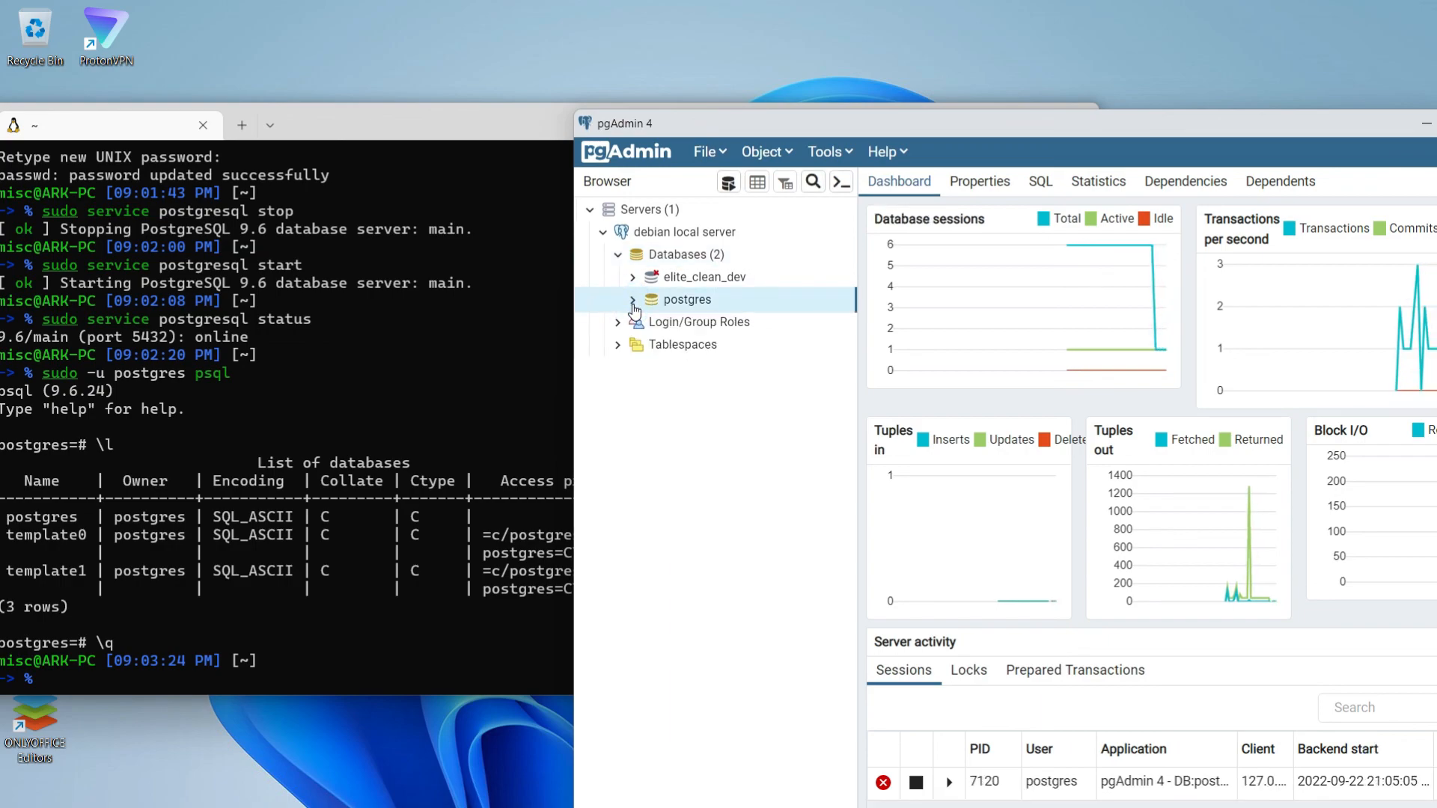